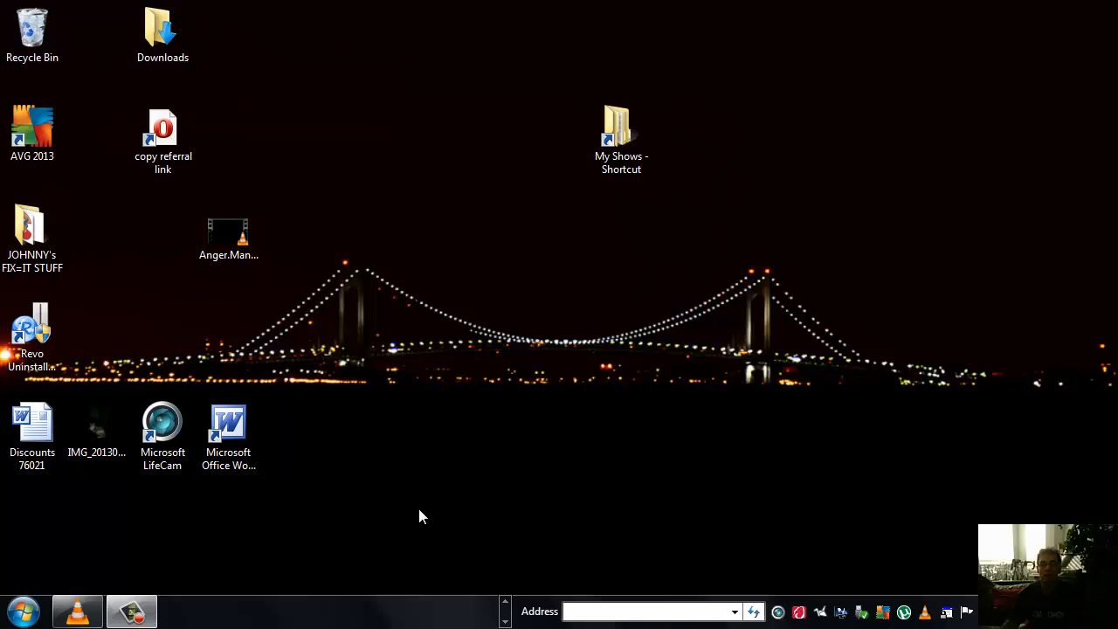
pyautogui.moveTo(550, 515)
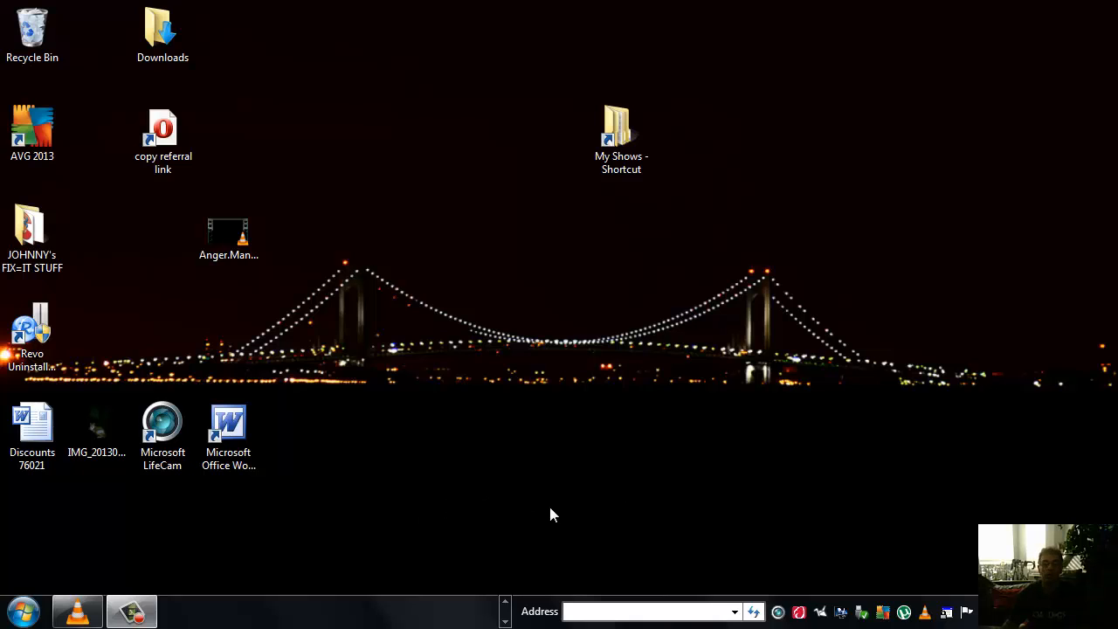
pyautogui.moveTo(488, 504)
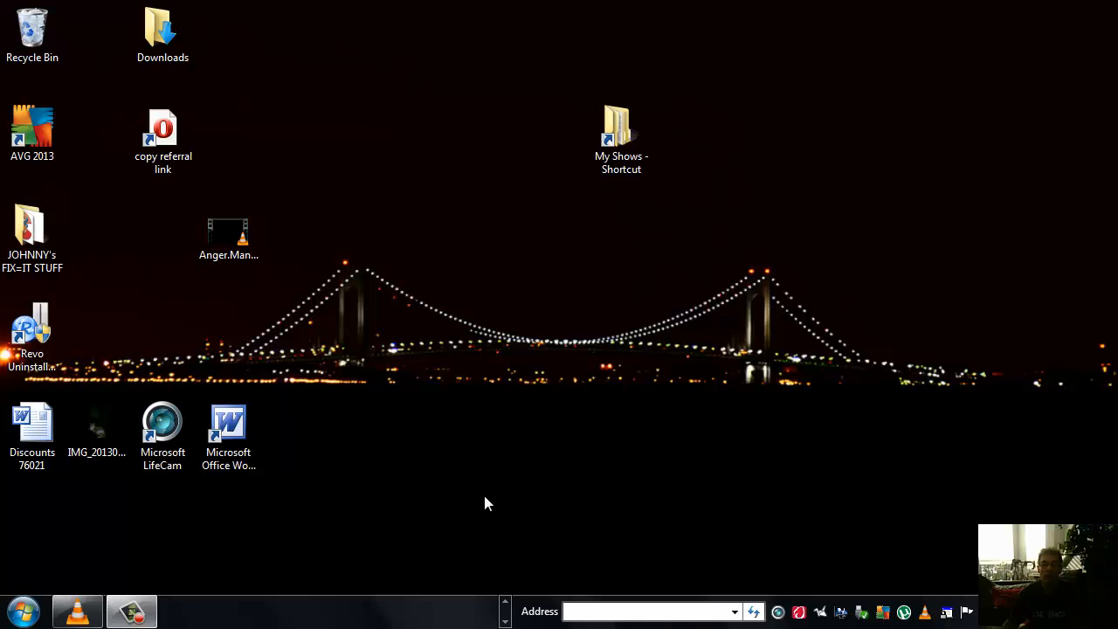
pyautogui.moveTo(788, 503)
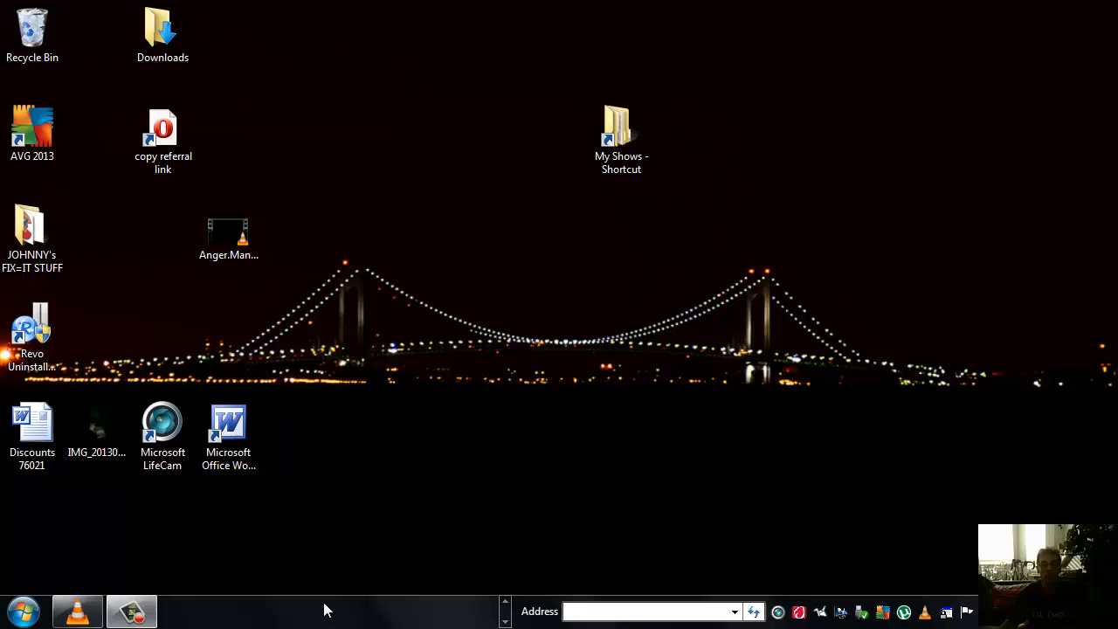
pyautogui.moveTo(77, 610)
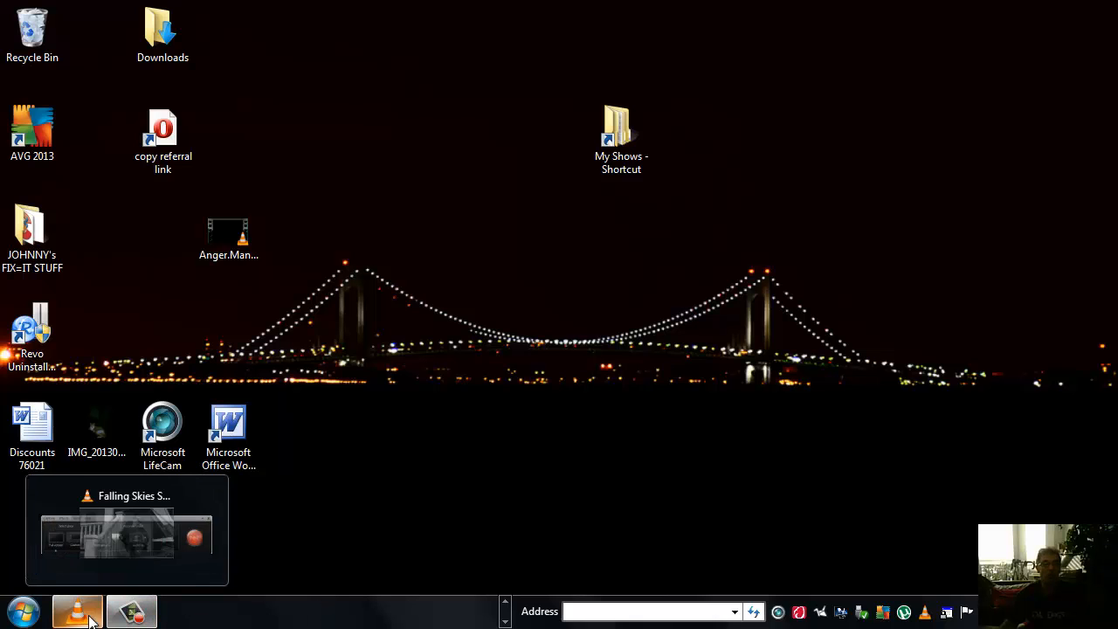
pyautogui.moveTo(567, 611)
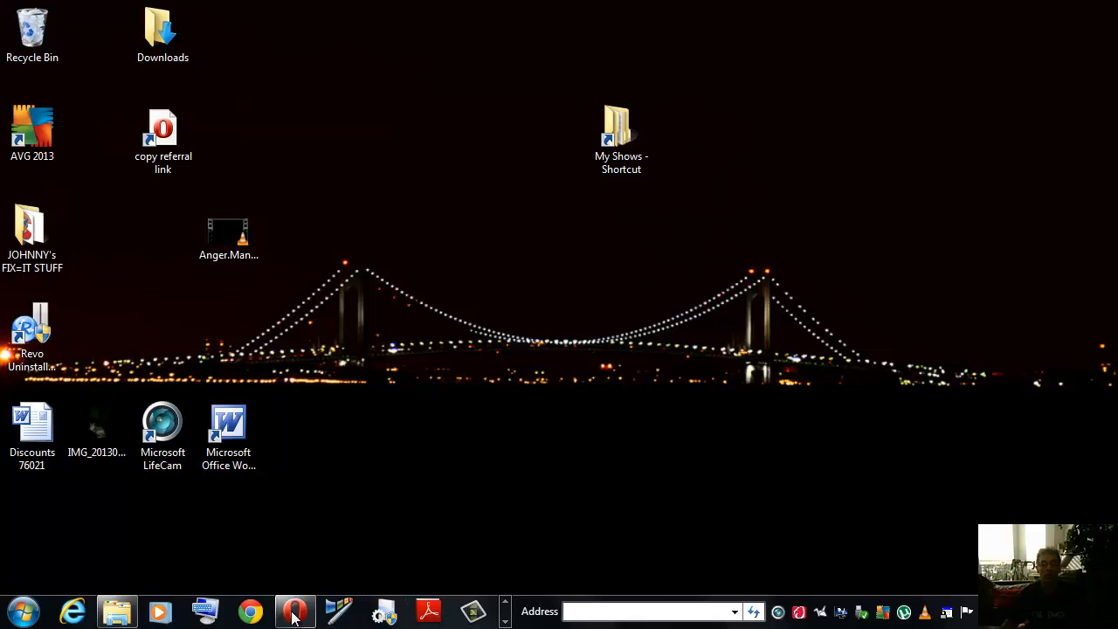
# - Bring Opera forward showing the $1.40 WiFi File Transfer Pro Google Play listing
pyautogui.click(295, 611)
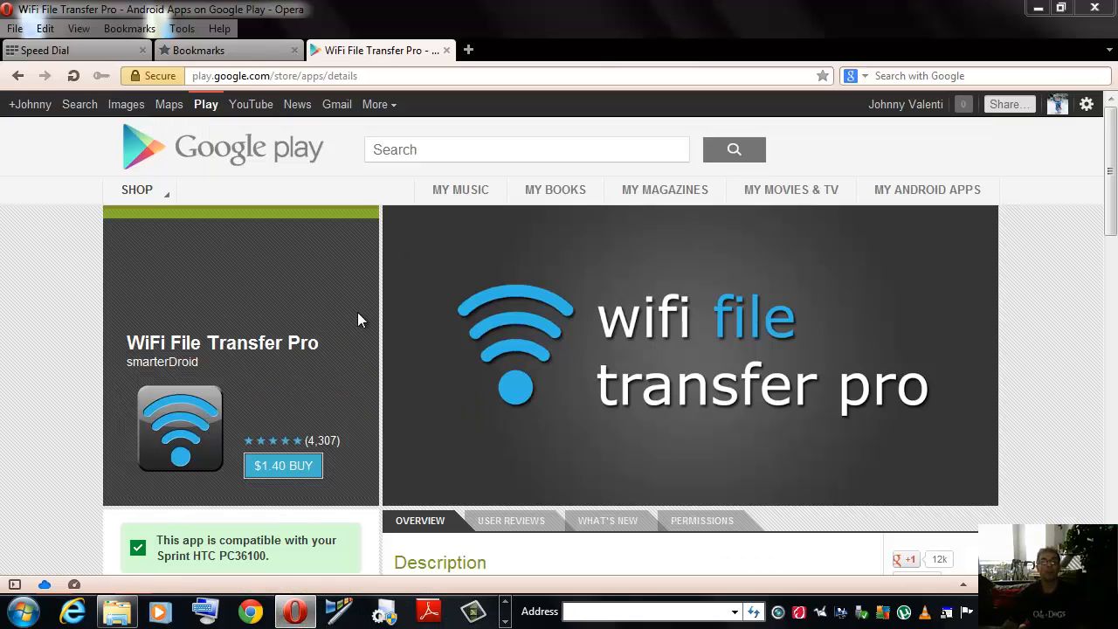
pyautogui.moveTo(161, 362)
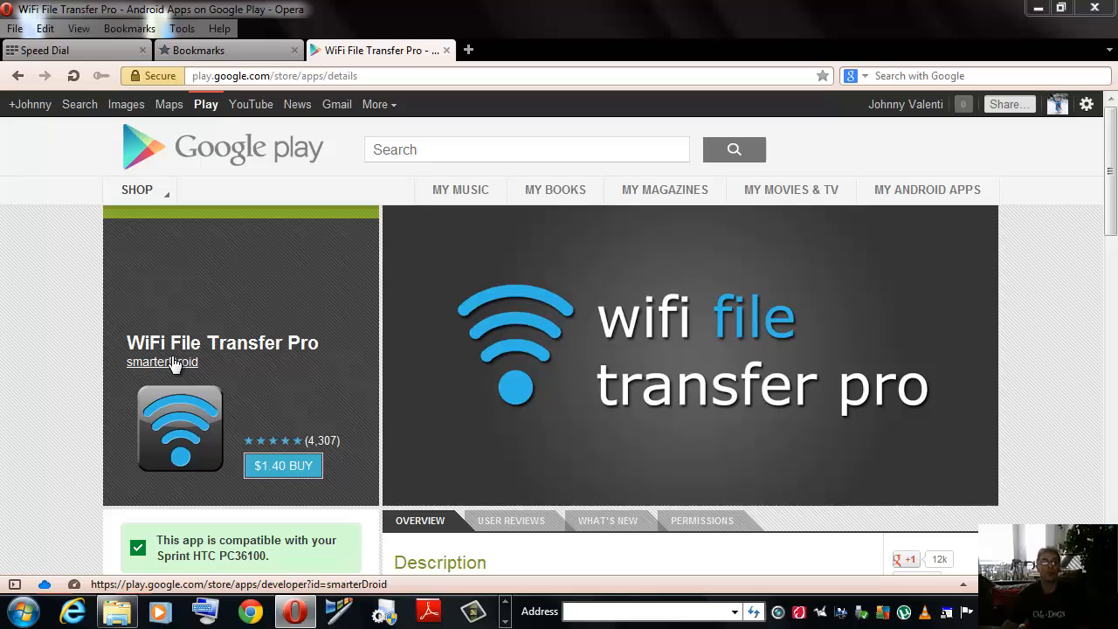
pyautogui.moveTo(299, 373)
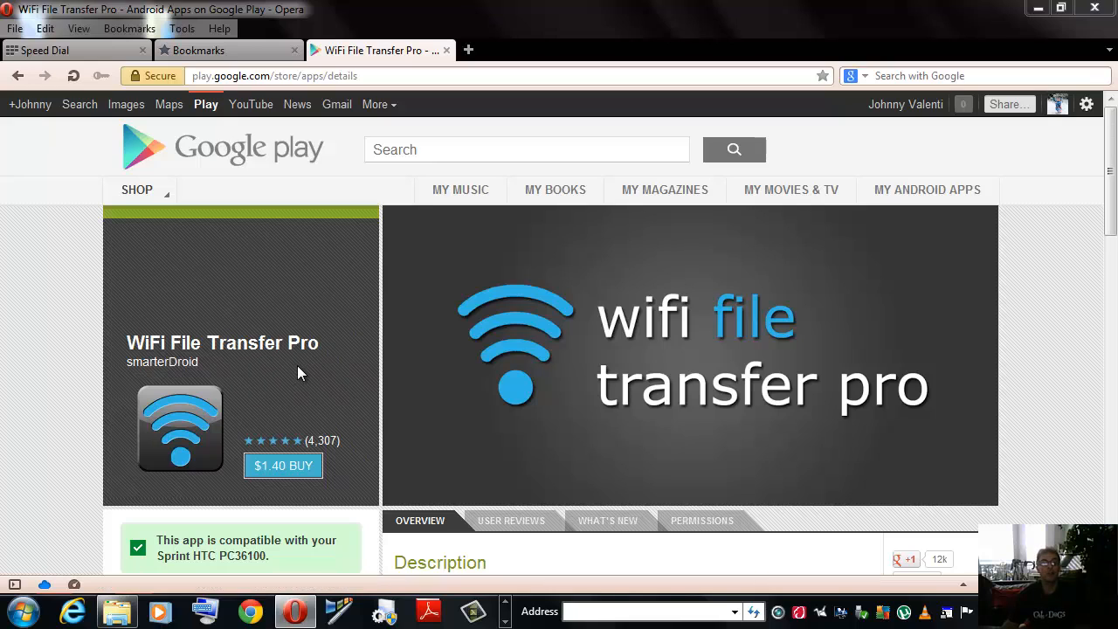
pyautogui.moveTo(330, 354)
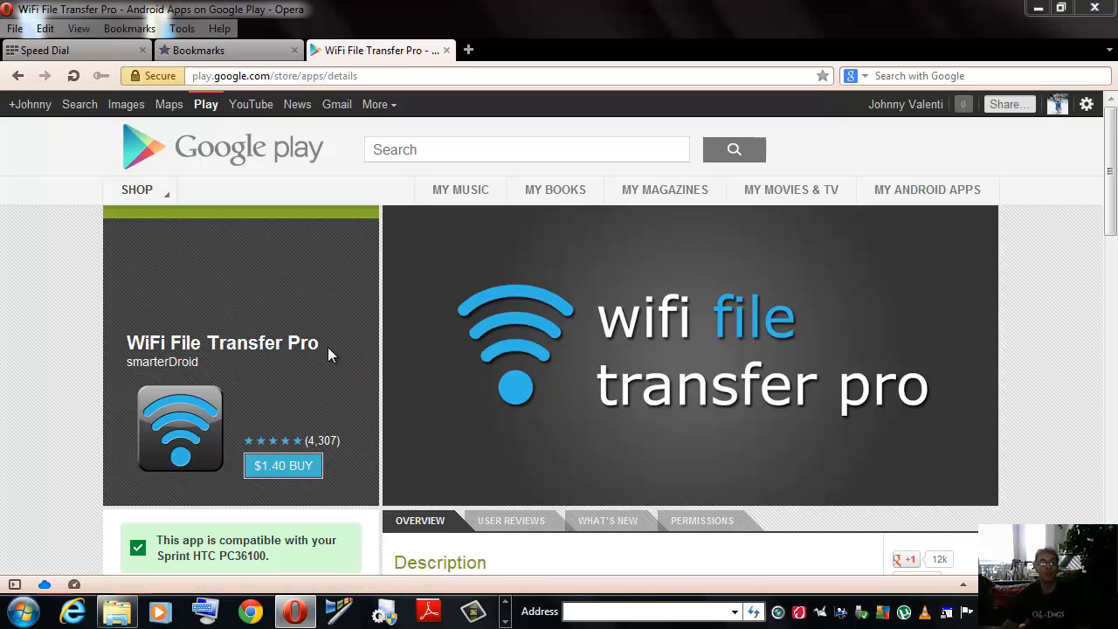
pyautogui.moveTo(294, 383)
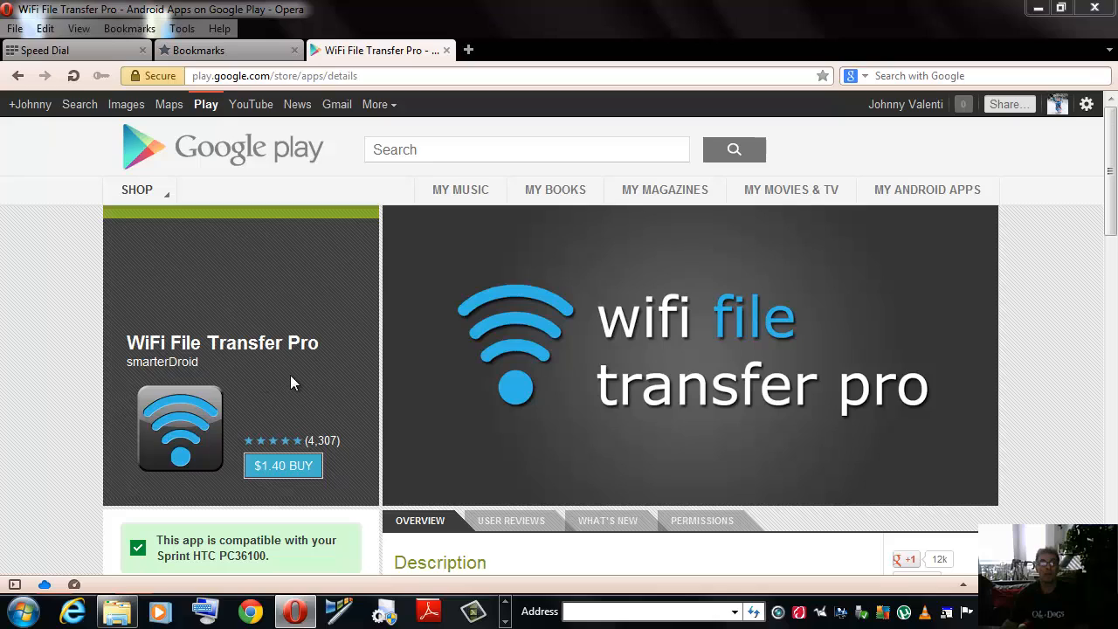
pyautogui.moveTo(307, 379)
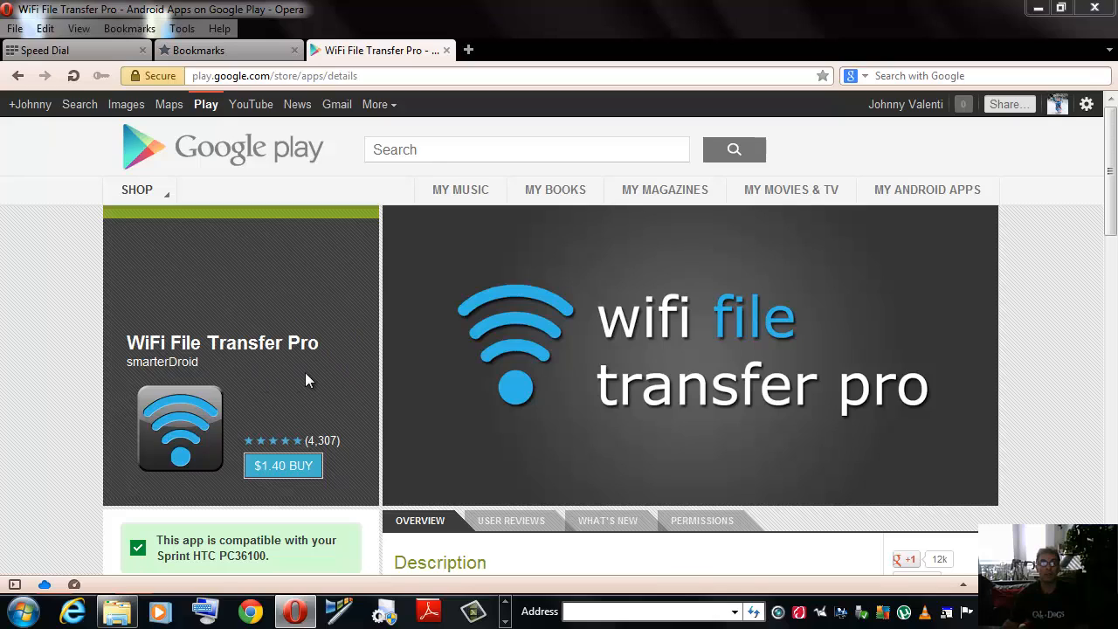
pyautogui.moveTo(282, 380)
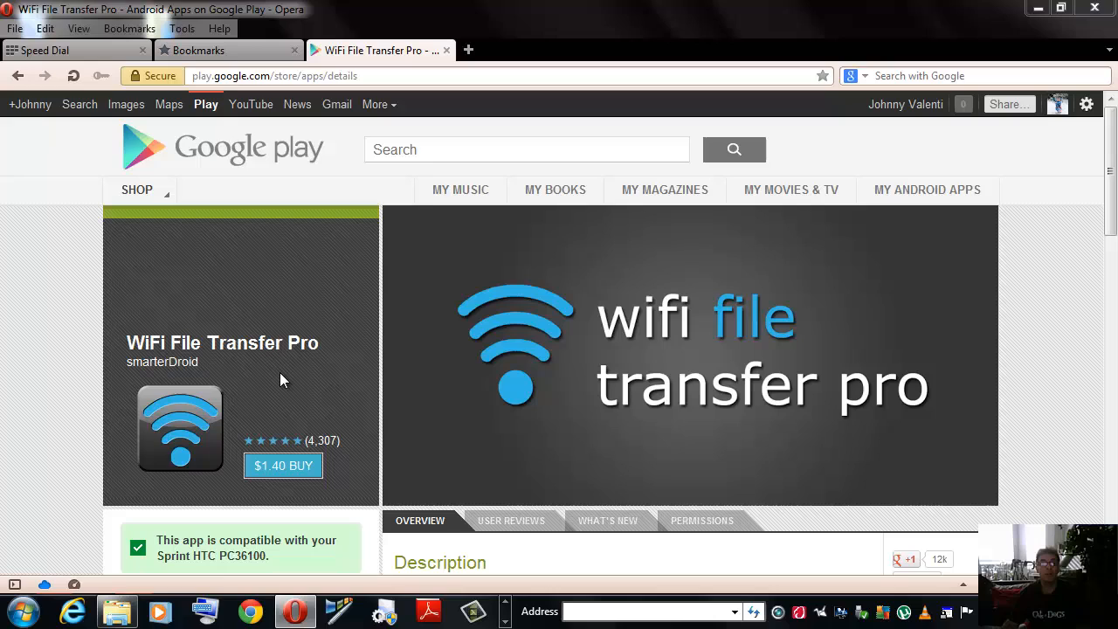
pyautogui.moveTo(341, 378)
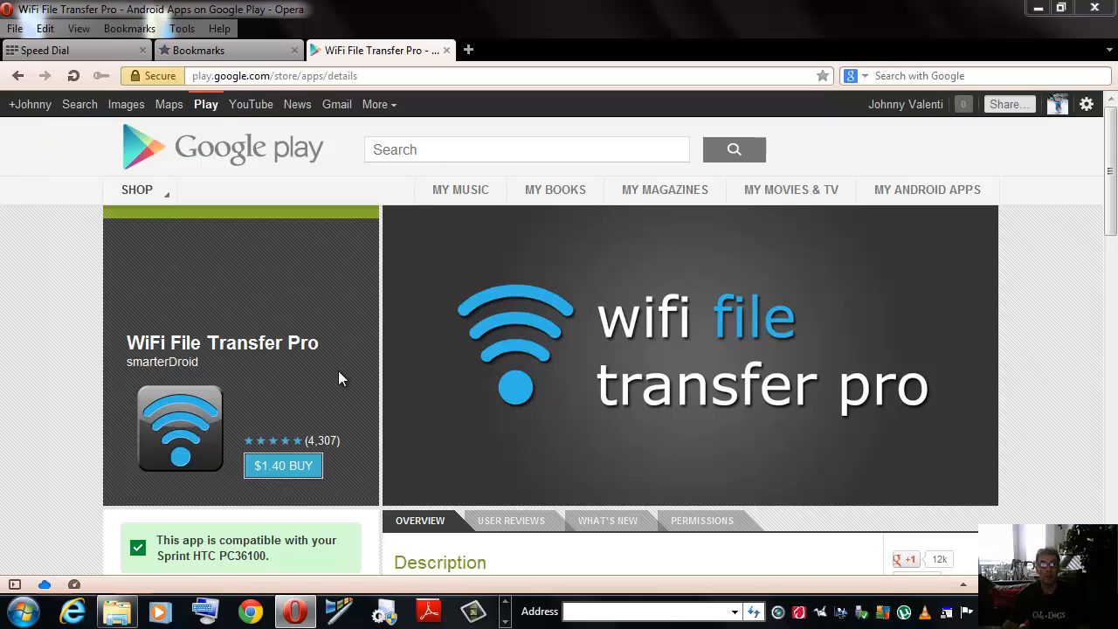
pyautogui.moveTo(289, 379)
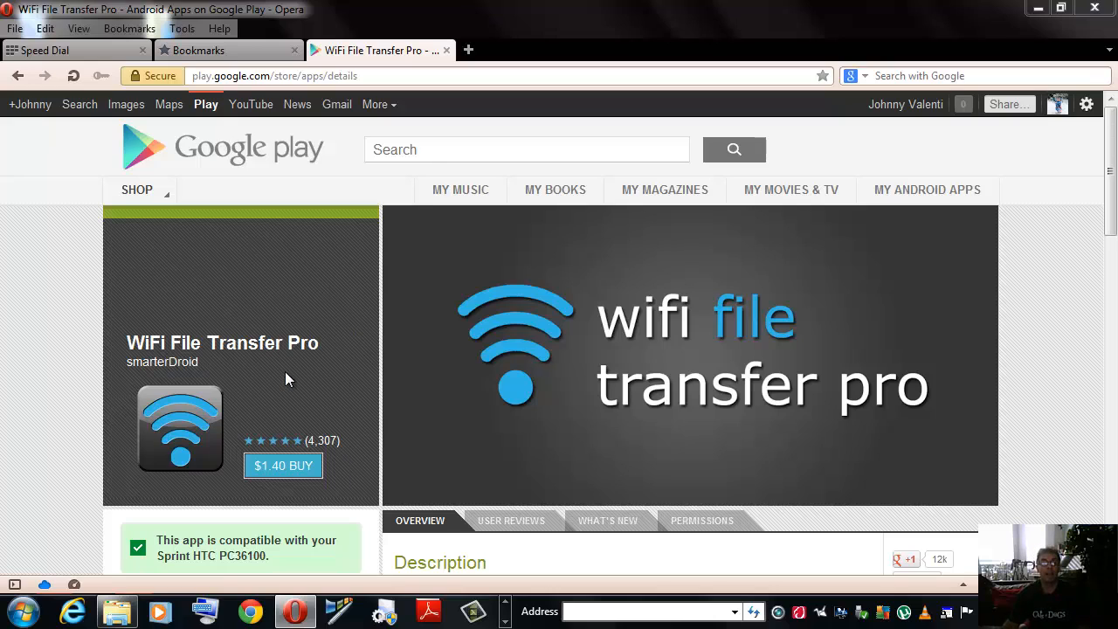
pyautogui.moveTo(293, 384)
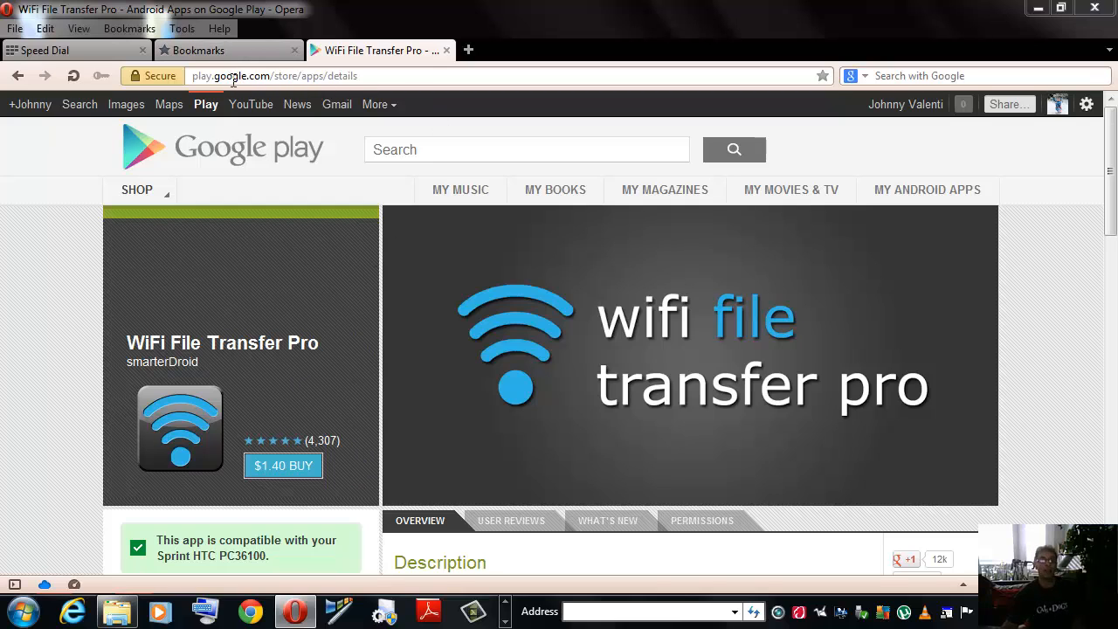
# - Open the saved WiFi File Transfer bookmark in a new tab from Bookmarks
pyautogui.click(197, 50)
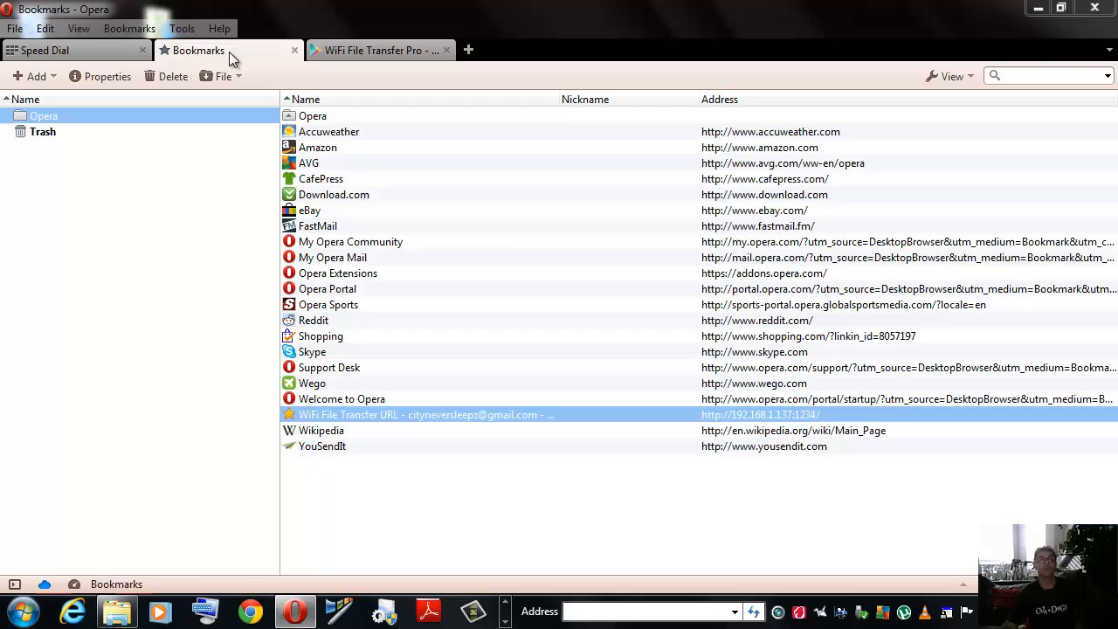
pyautogui.moveTo(336, 417)
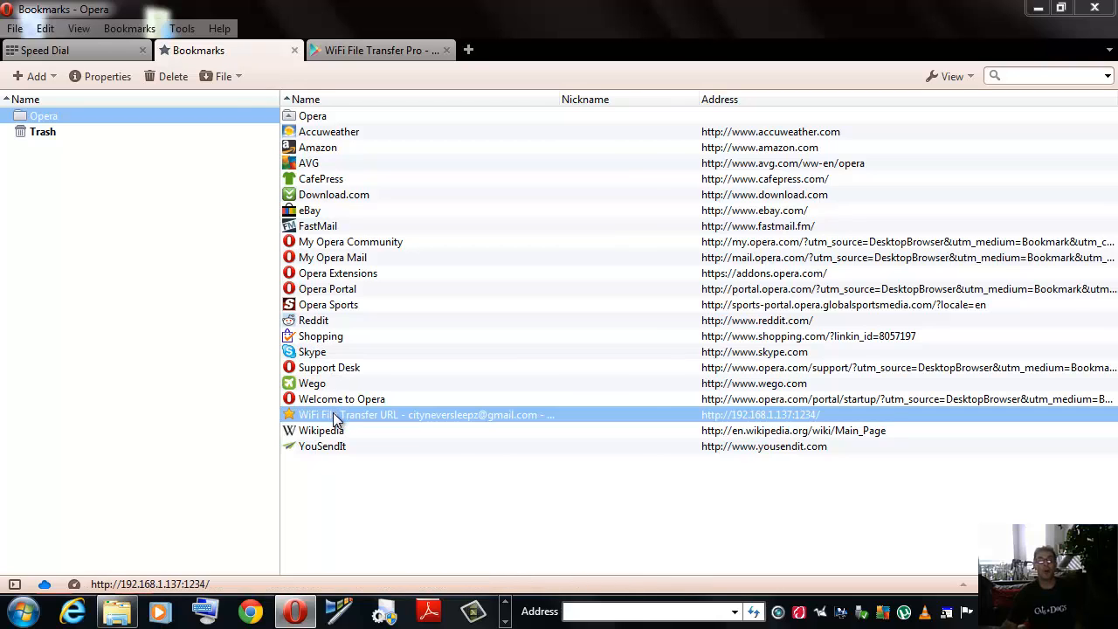
pyautogui.moveTo(337, 415)
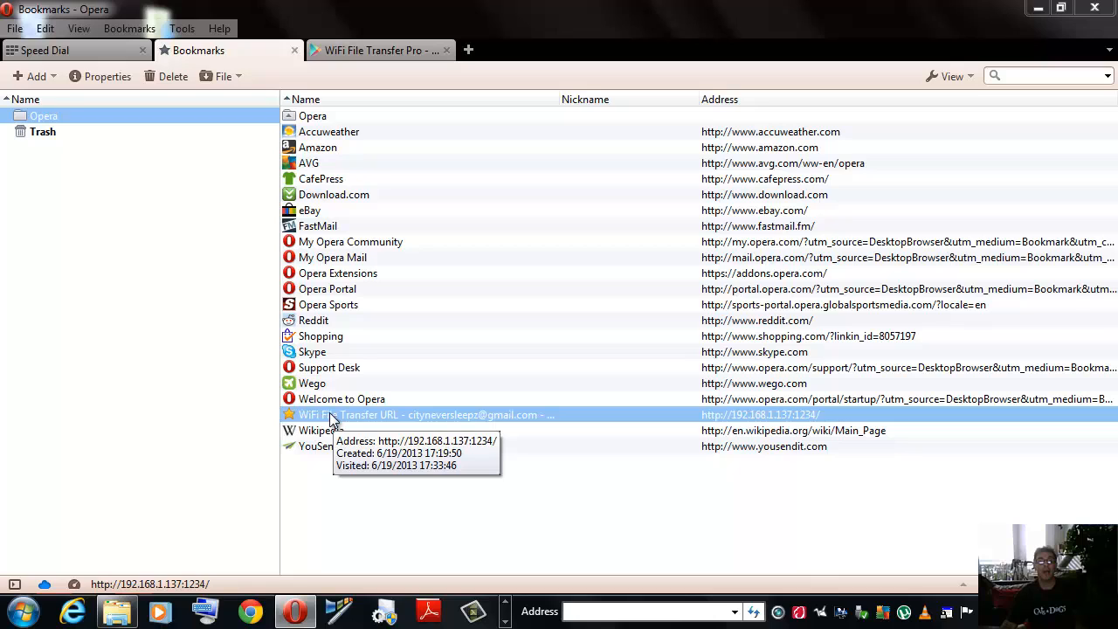
pyautogui.rightClick(420, 414)
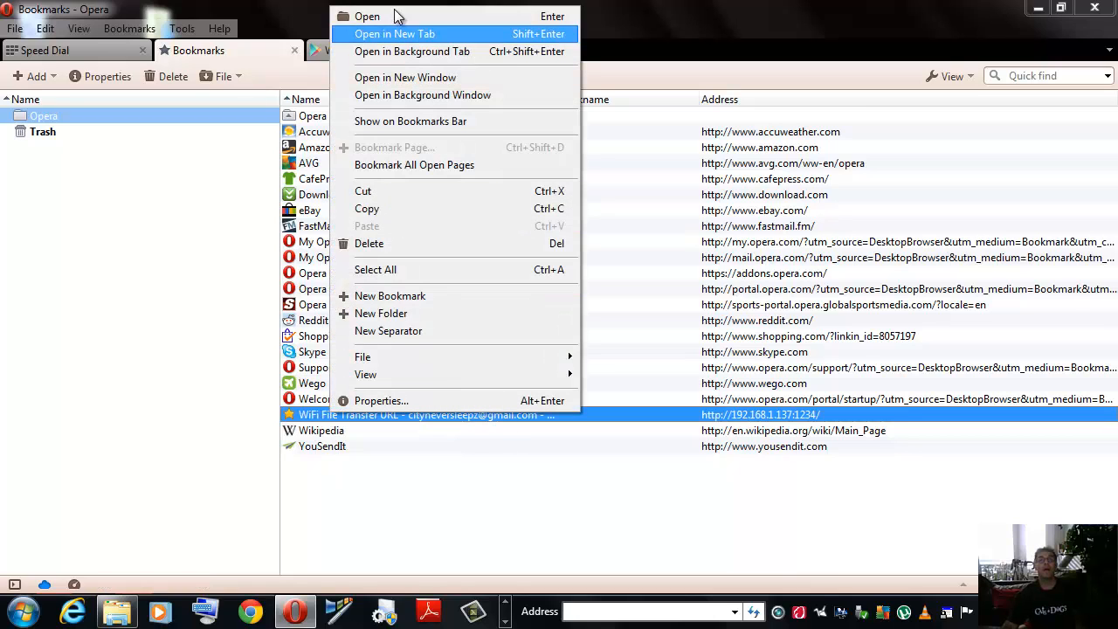
pyautogui.click(367, 16)
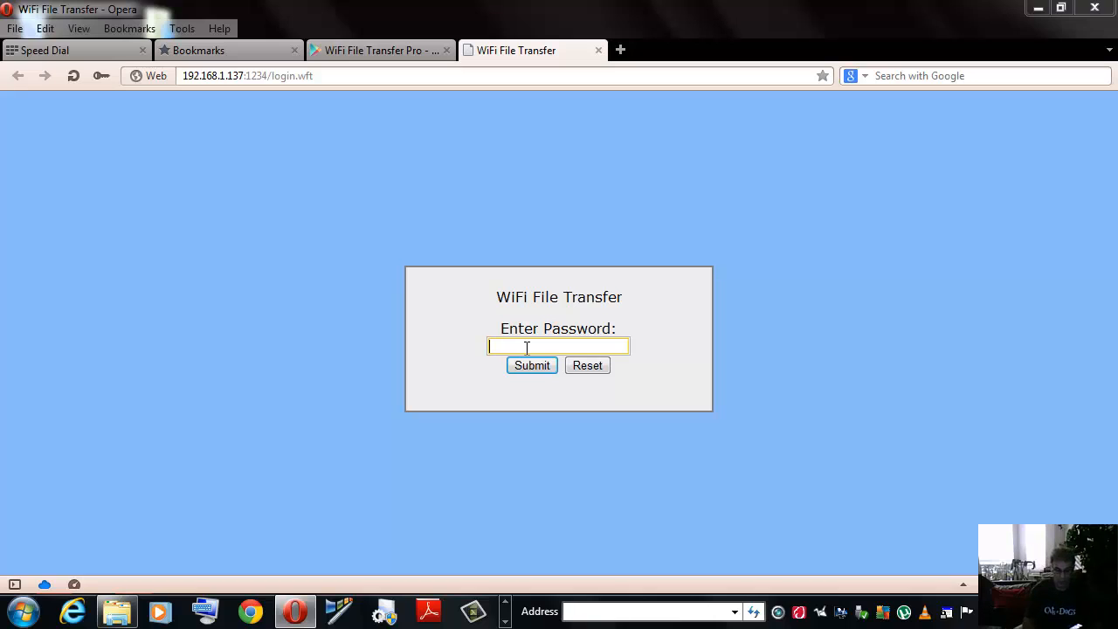
# - Enter the password and submit it to log in to WiFi File Transfer Pro
pyautogui.write('password')
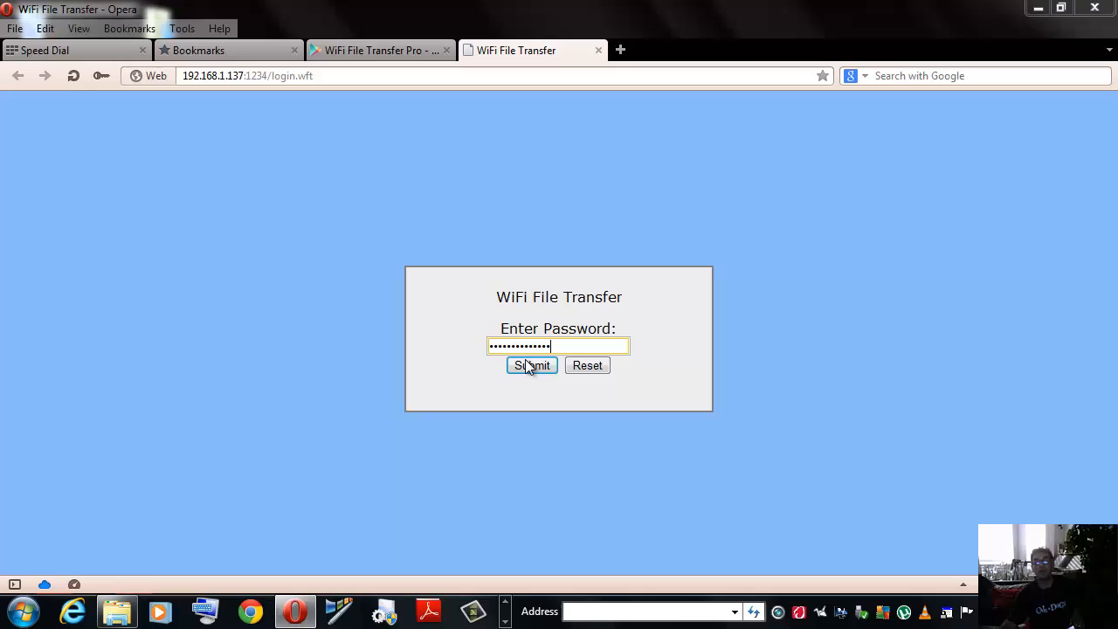
pyautogui.click(531, 366)
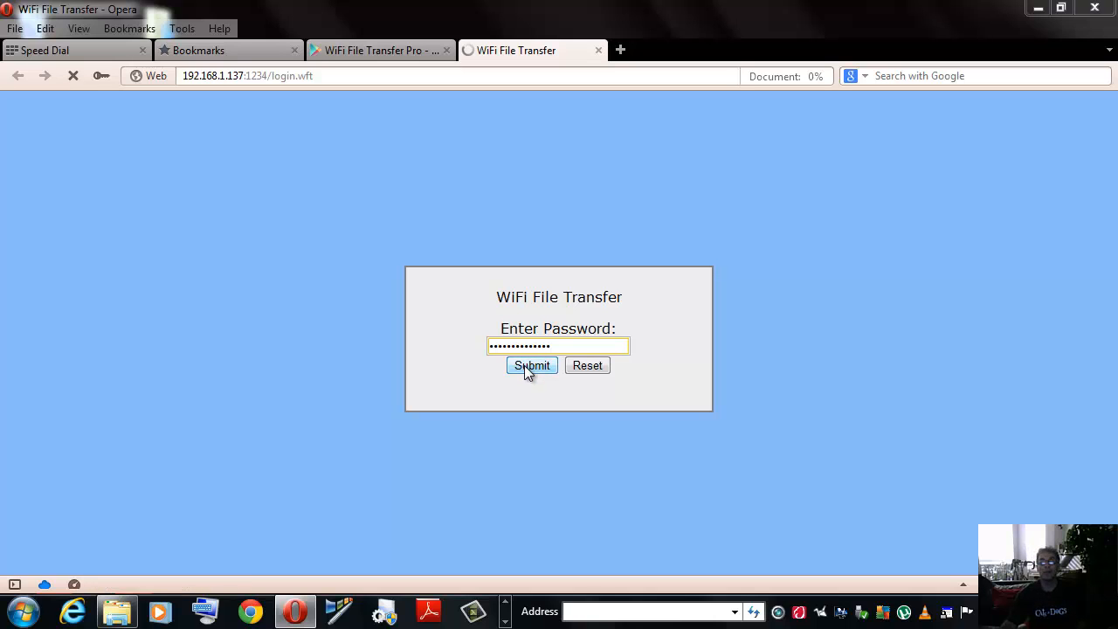
pyautogui.click(532, 365)
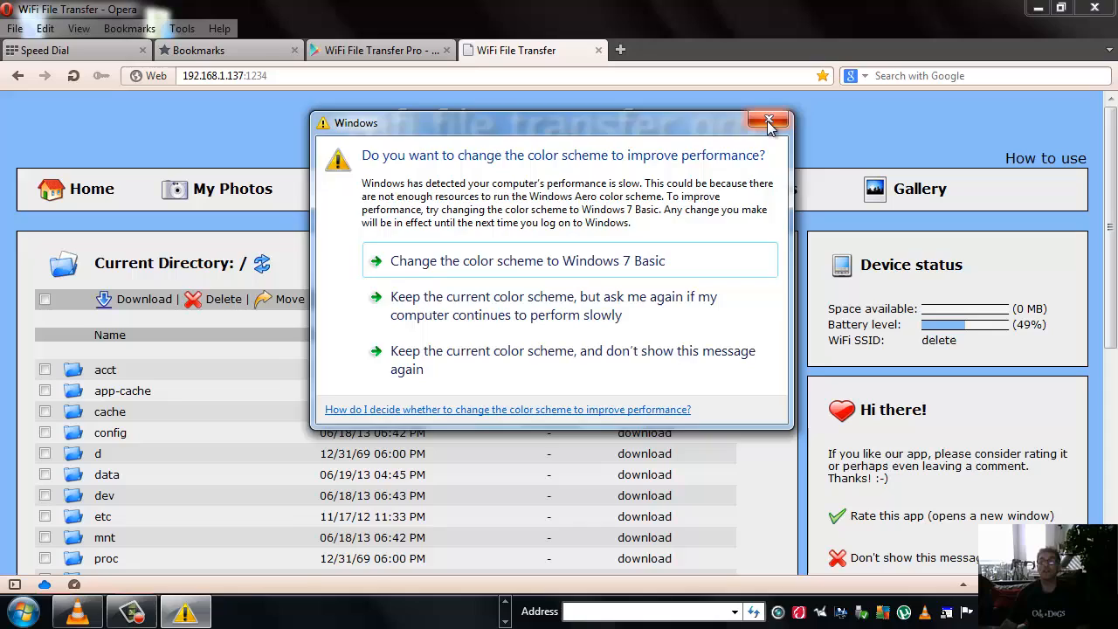
# - Dismiss the Windows colour scheme warning covering the file manager page
pyautogui.click(769, 120)
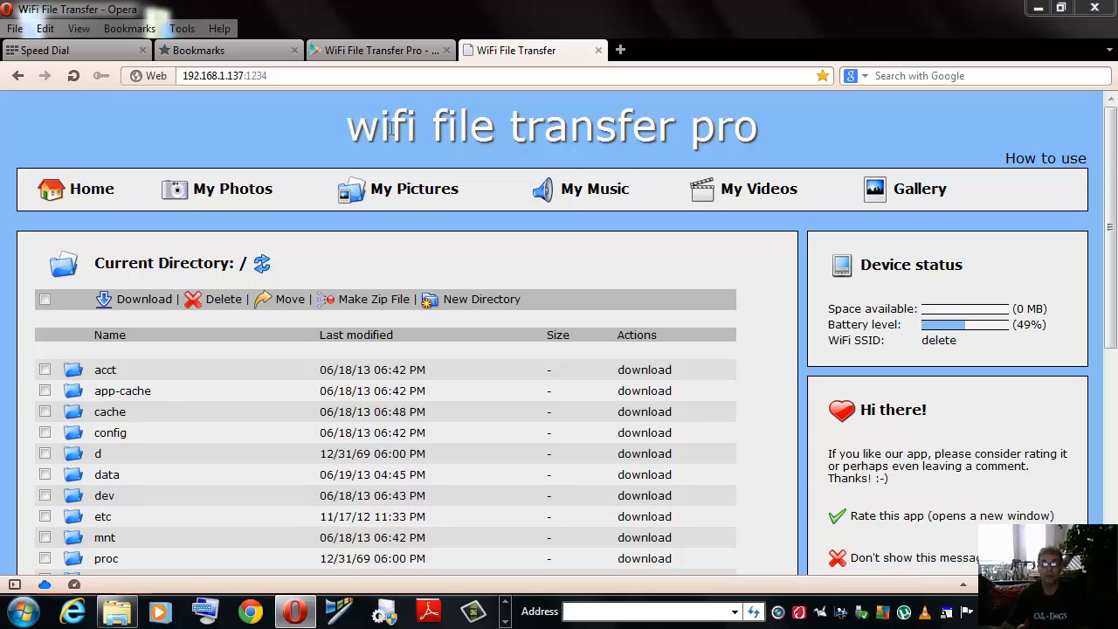
pyautogui.moveTo(346, 129)
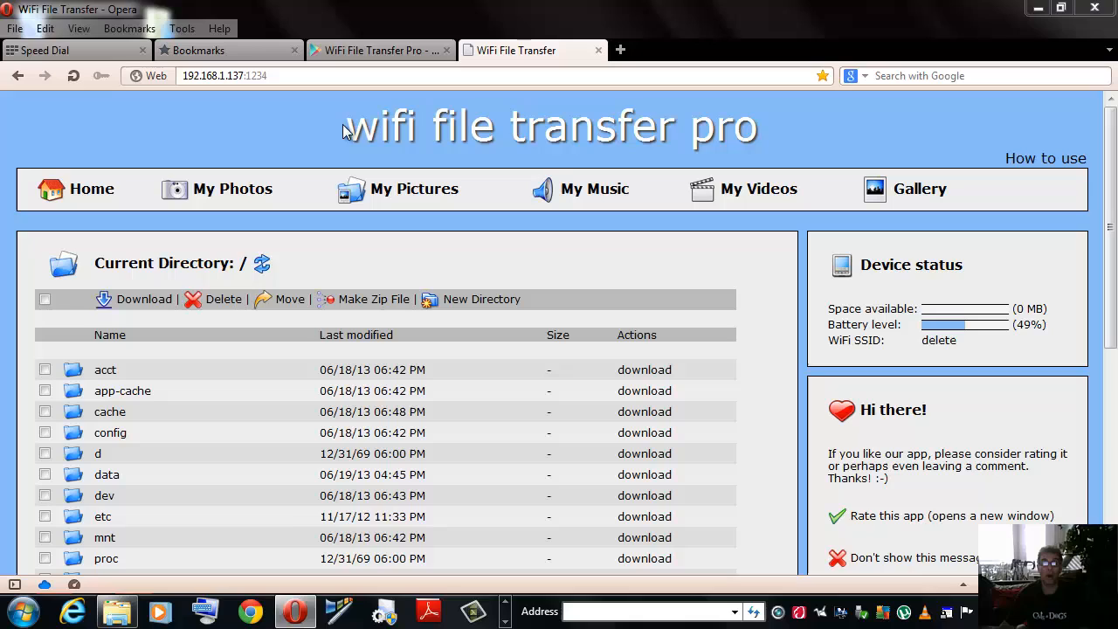
pyautogui.moveTo(306, 140)
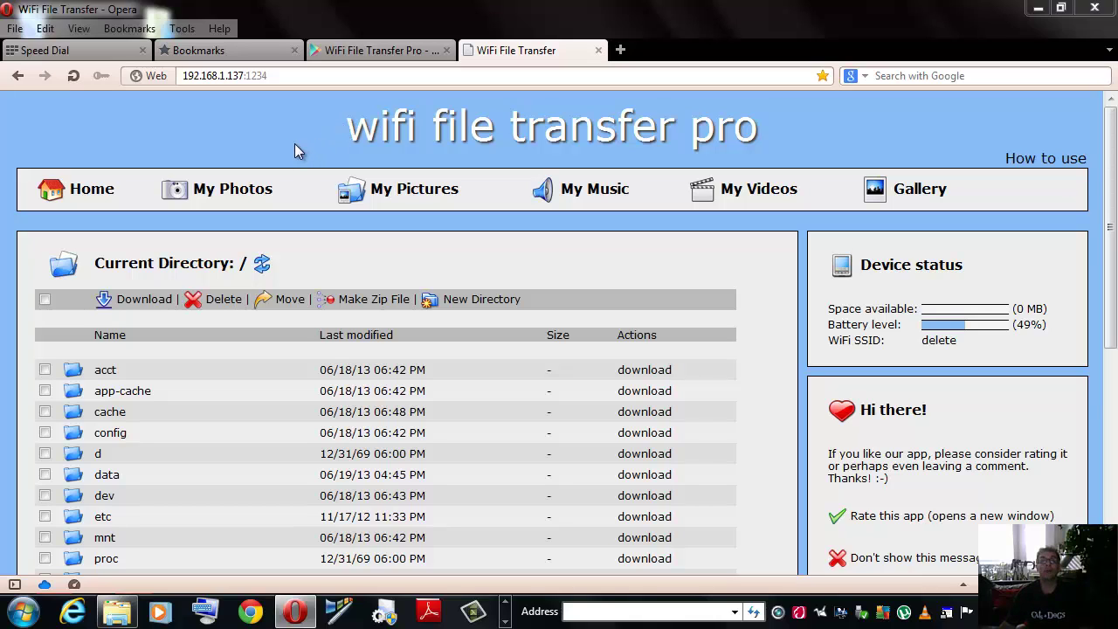
pyautogui.moveTo(277, 144)
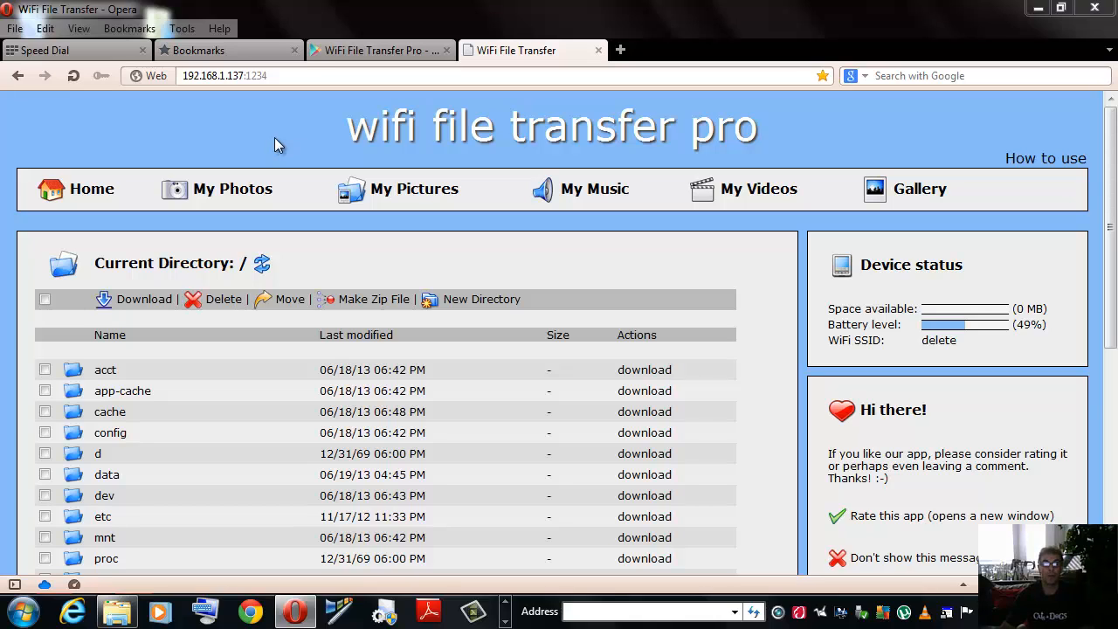
pyautogui.moveTo(230, 368)
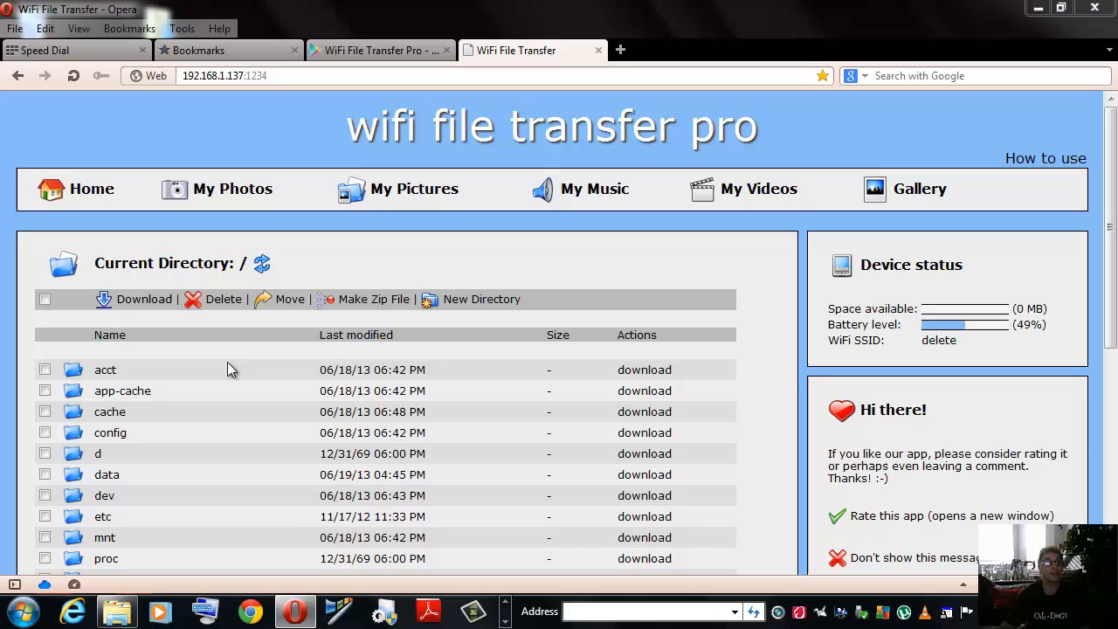
pyautogui.scroll(-3)
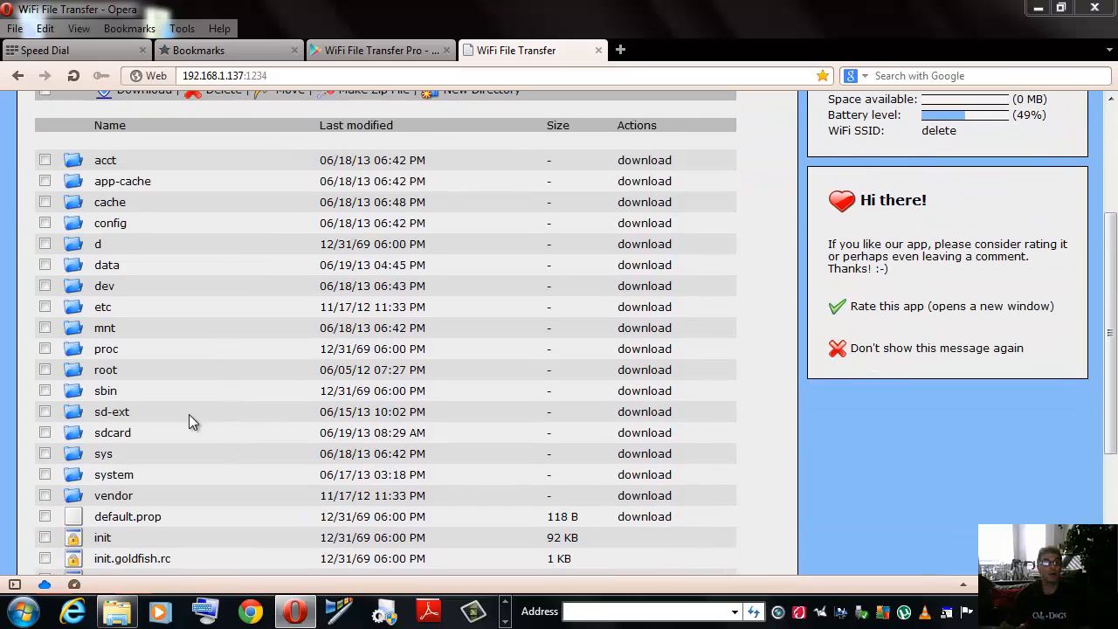
pyautogui.scroll(-3)
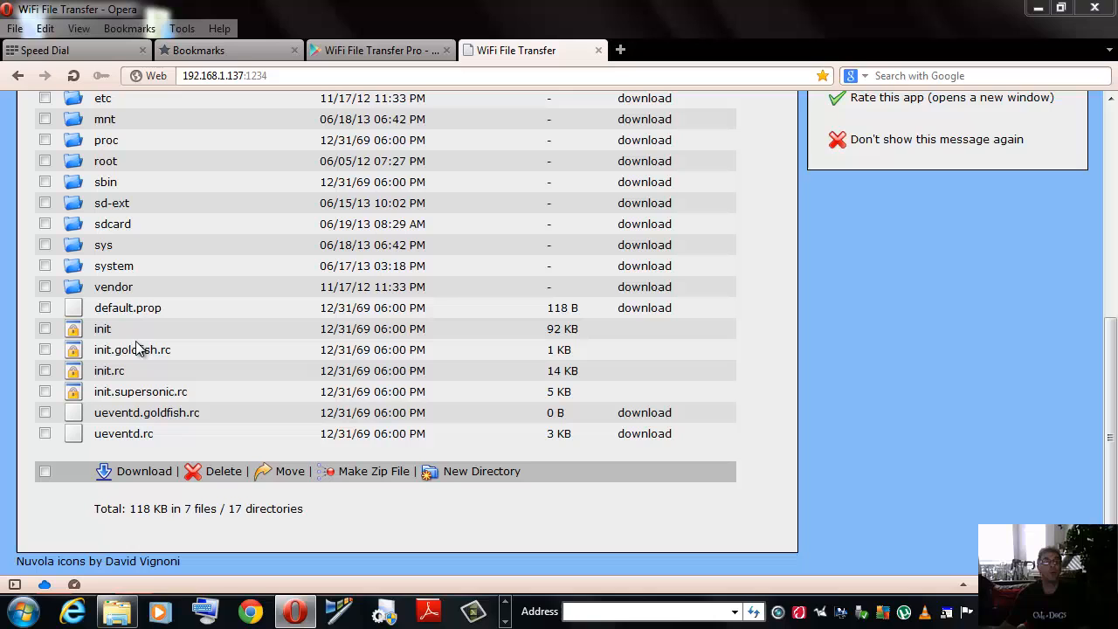
# - Open the sdcard folder and scroll its listing past the F–N folders
pyautogui.click(112, 223)
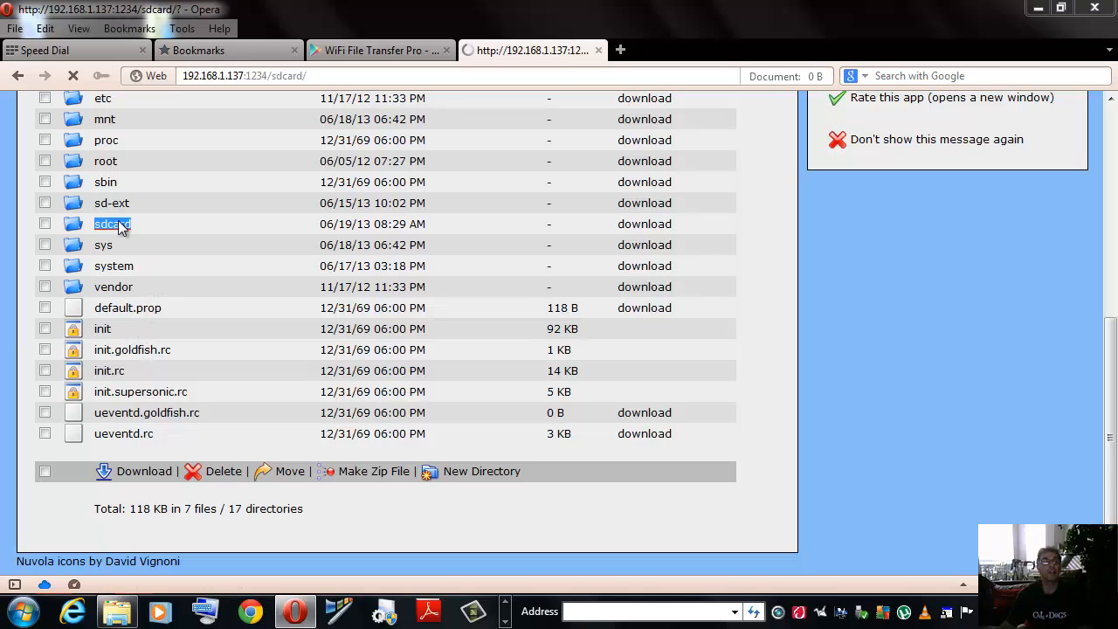
pyautogui.click(112, 224)
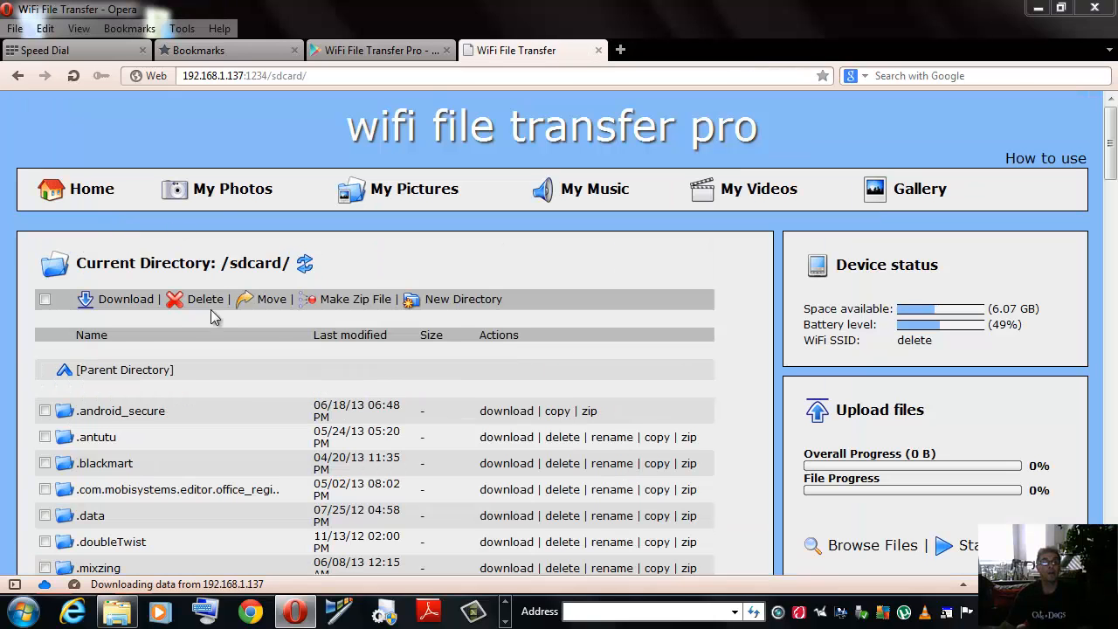
pyautogui.scroll(-3)
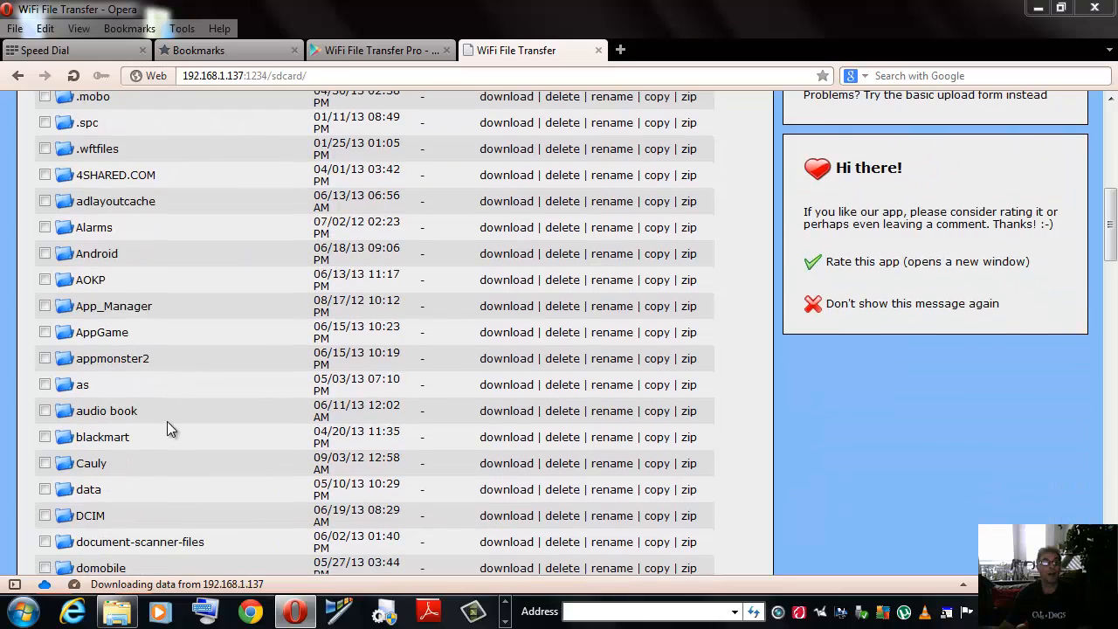
pyautogui.scroll(-3)
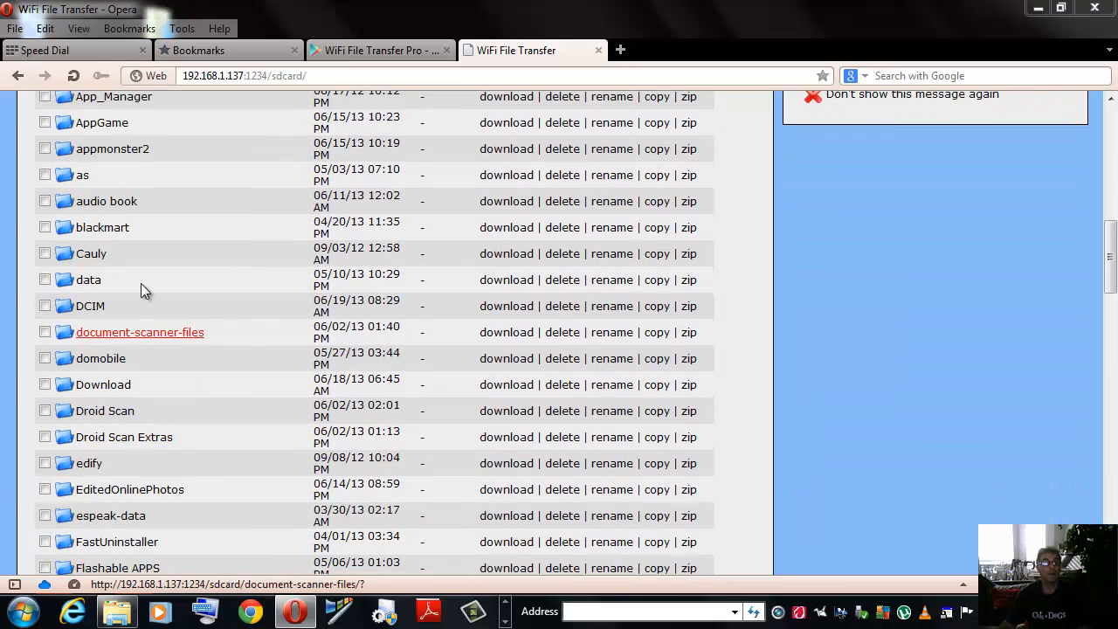
pyautogui.scroll(-3)
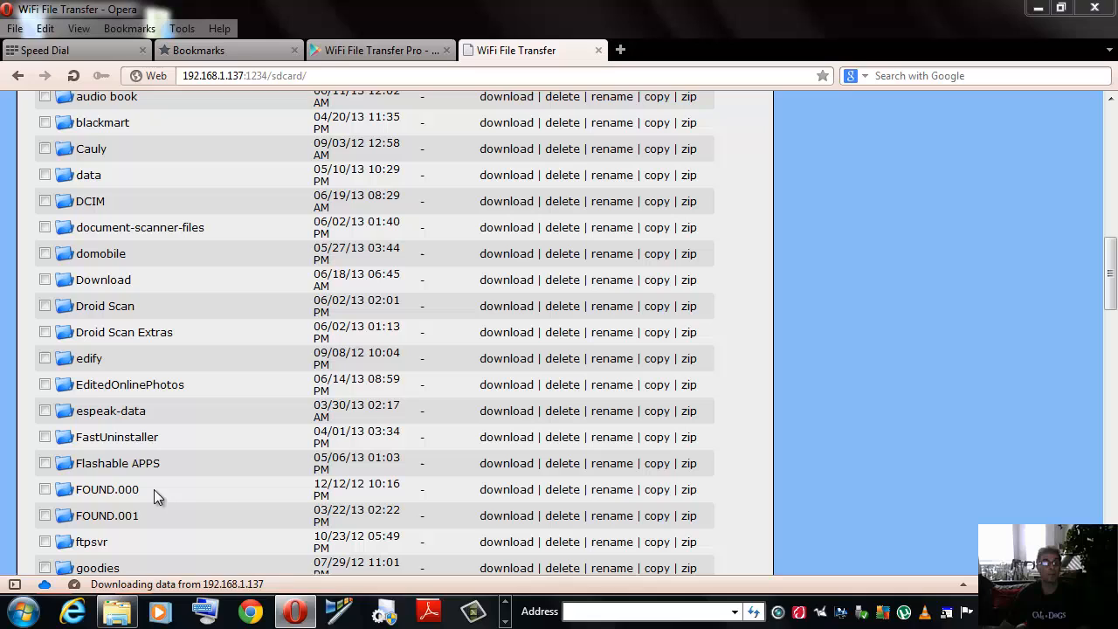
pyautogui.scroll(-3)
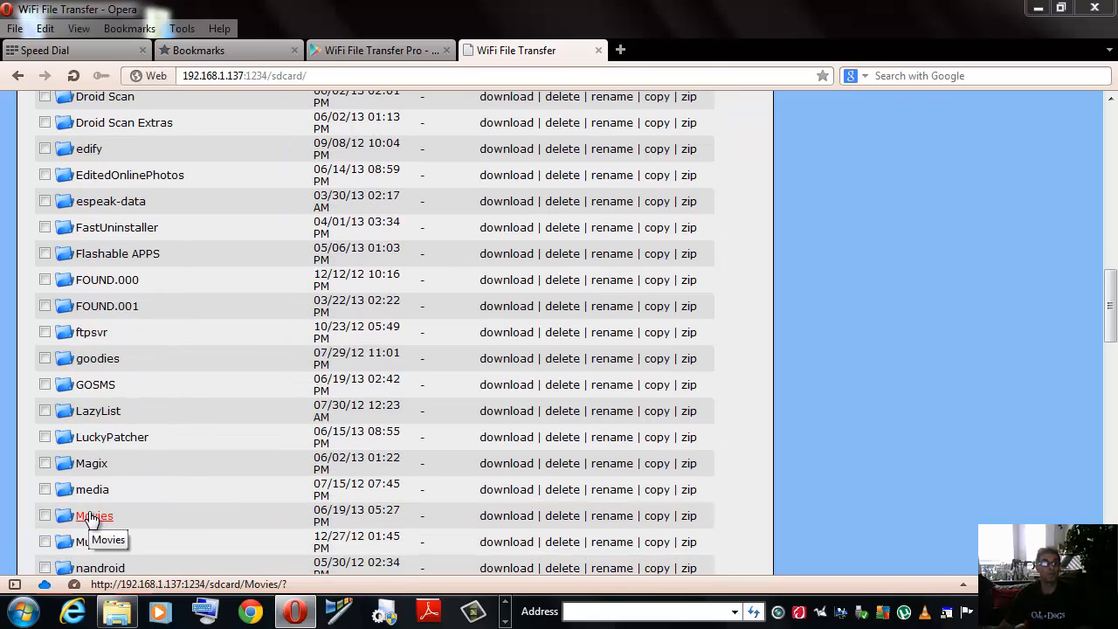
# - Open /sdcard/Movies/ and scroll down to the Upload files panel
pyautogui.click(93, 516)
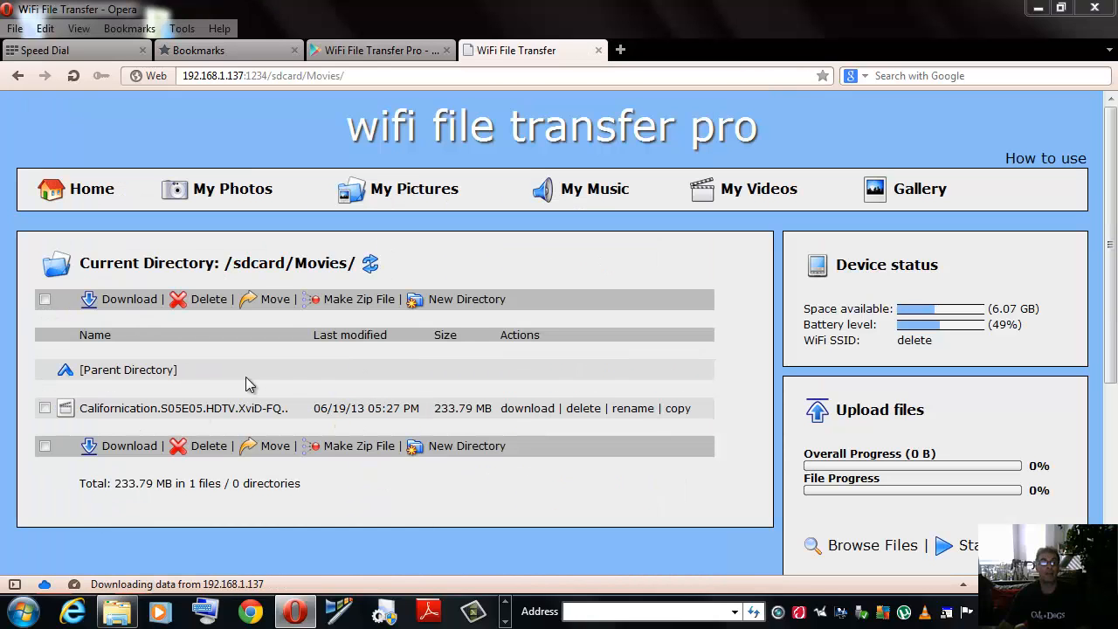
pyautogui.moveTo(214, 349)
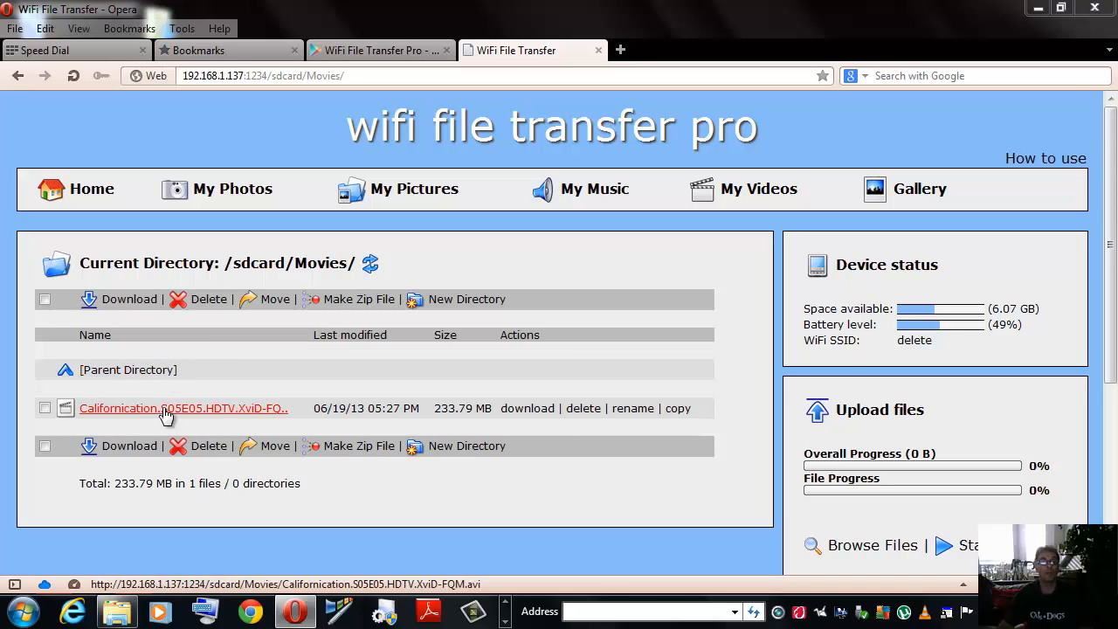
pyautogui.moveTo(852, 556)
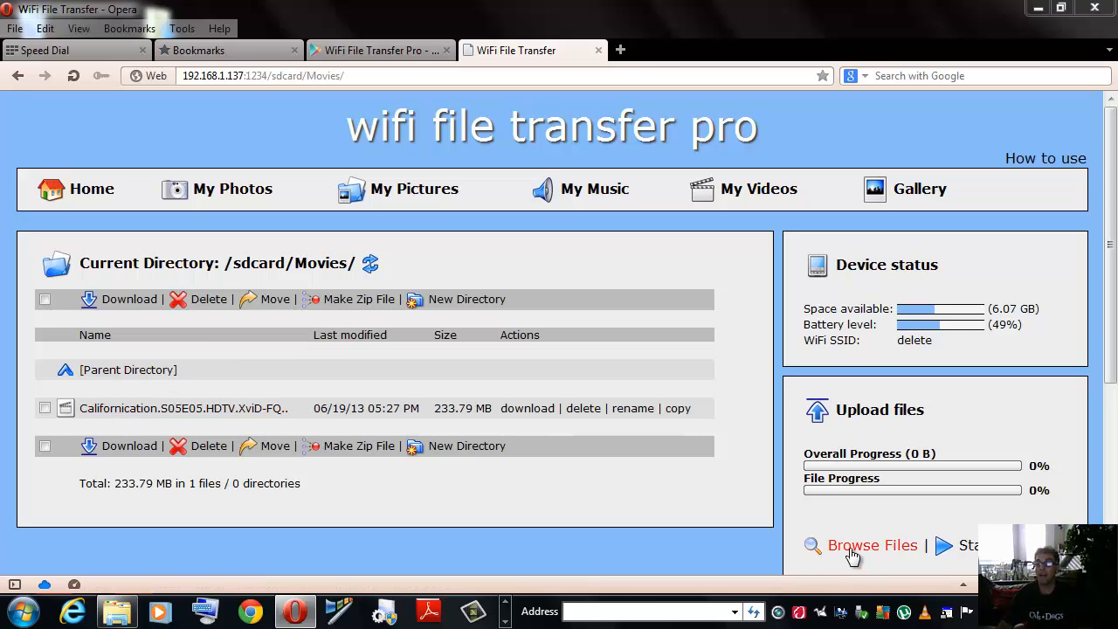
pyautogui.scroll(-3)
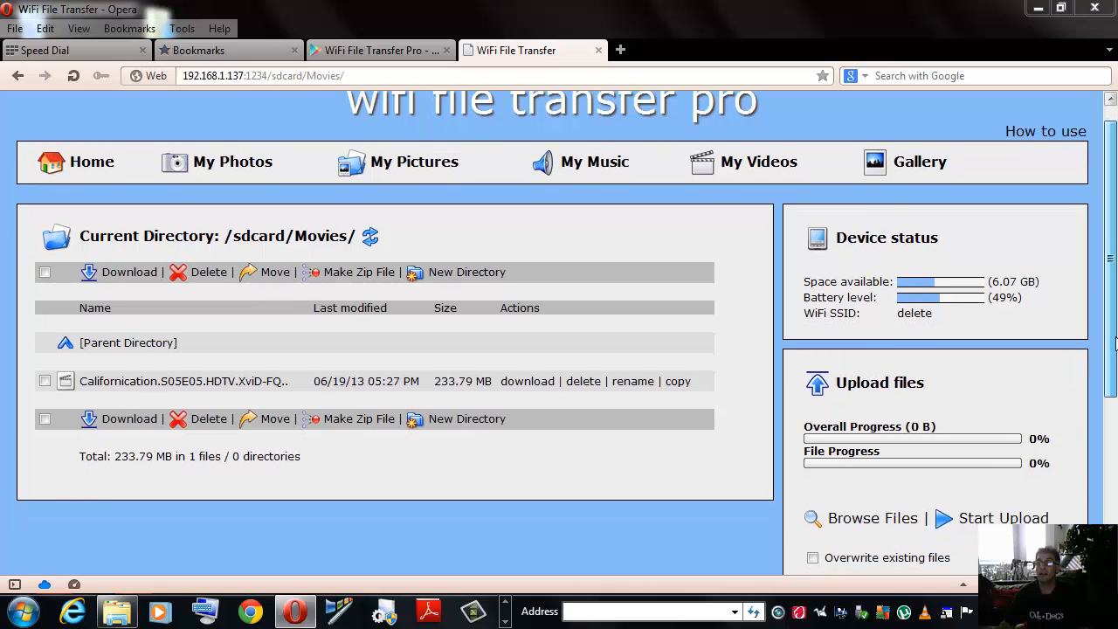
pyautogui.scroll(-3)
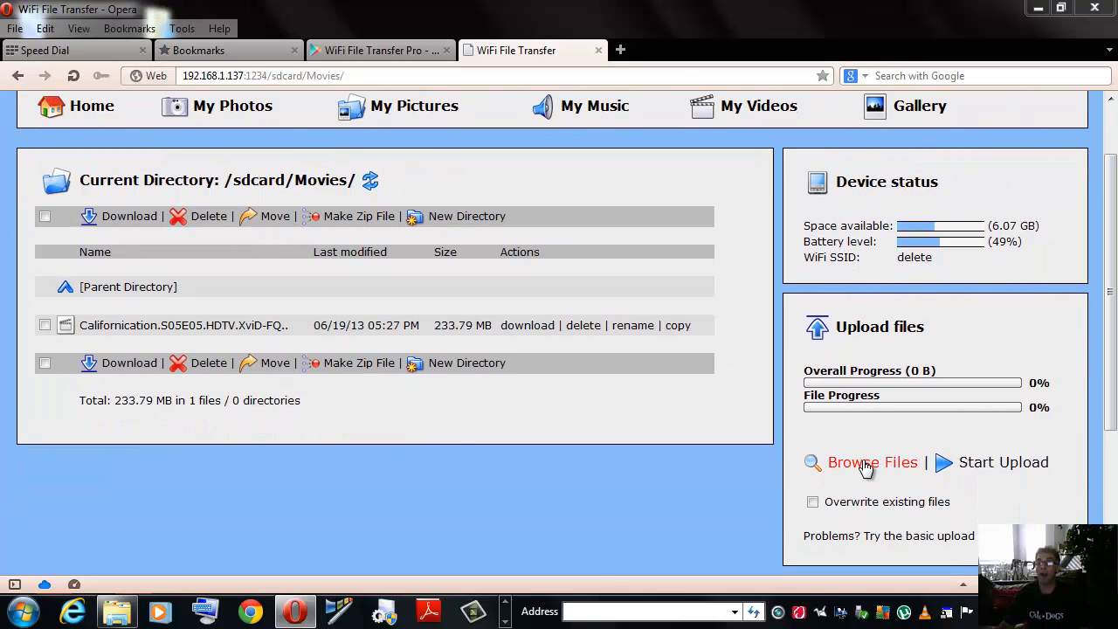
pyautogui.moveTo(845, 474)
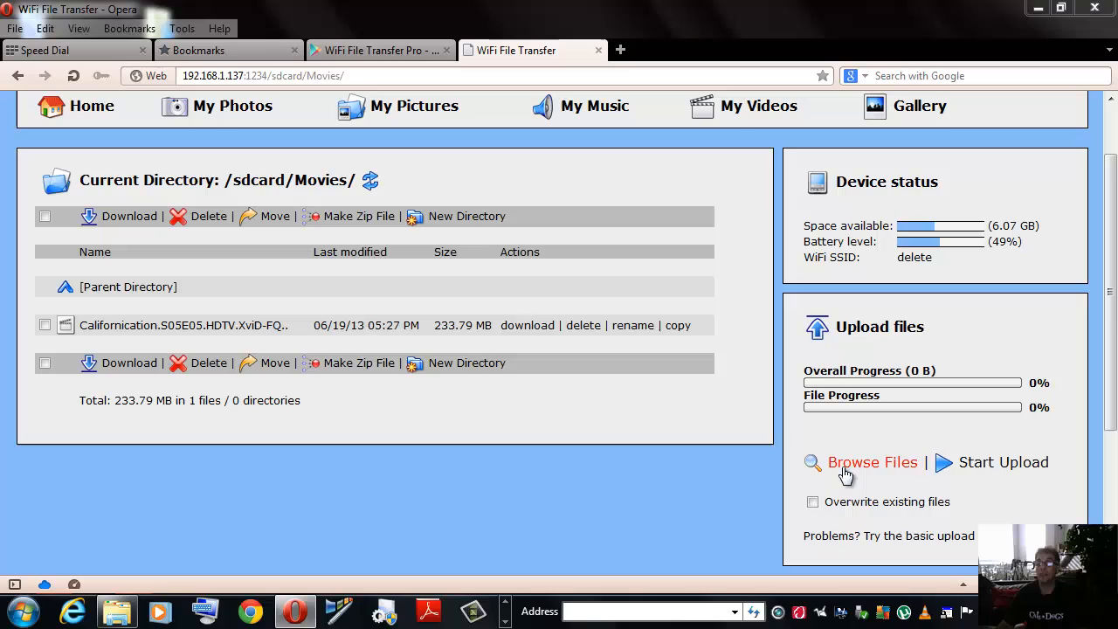
pyautogui.moveTo(852, 464)
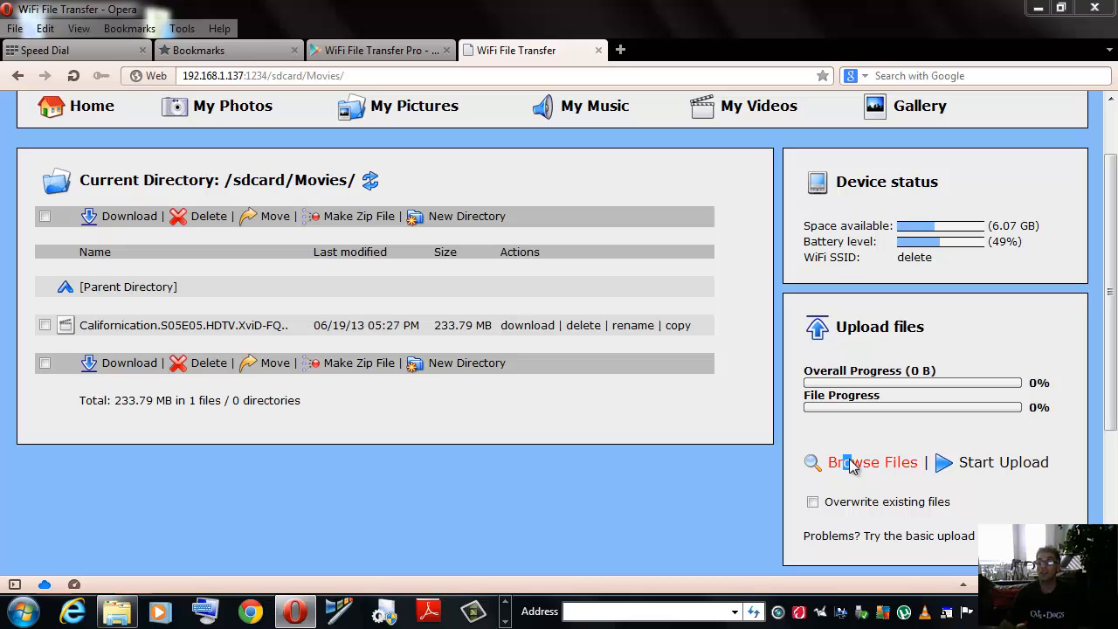
# - Browse for an upload file, staying in the season 5 folder and picking the S05E04 video
pyautogui.click(872, 462)
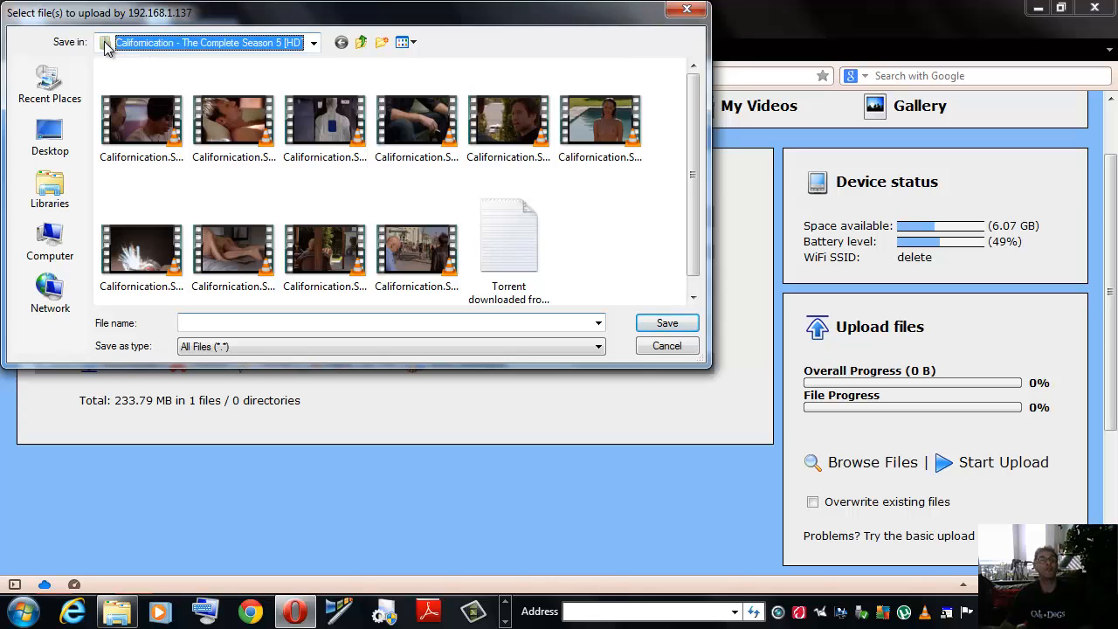
pyautogui.click(312, 42)
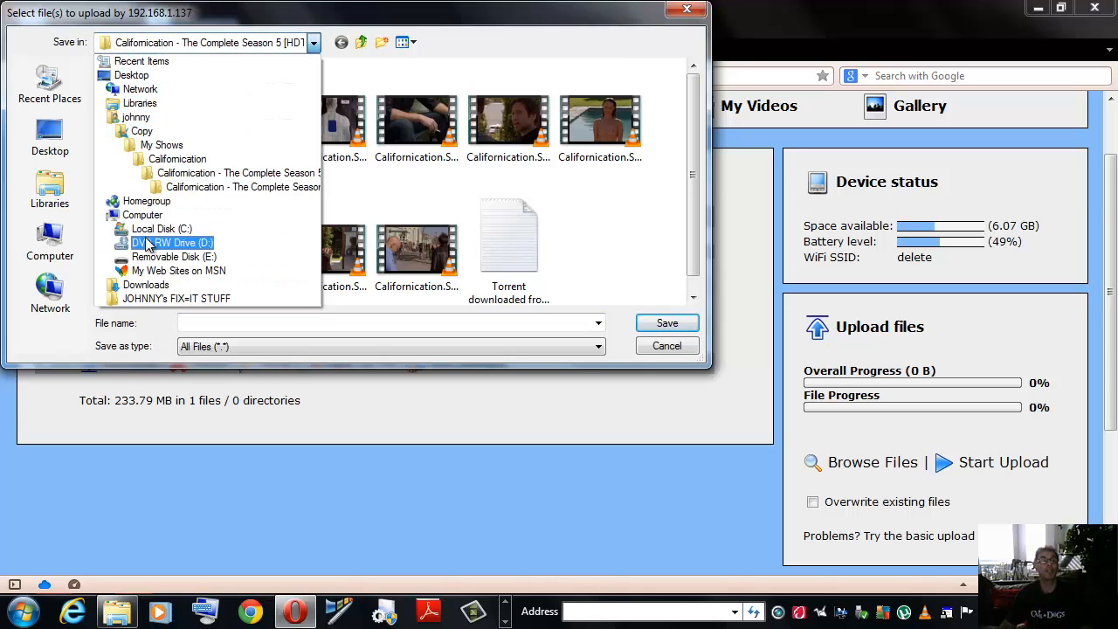
pyautogui.click(243, 187)
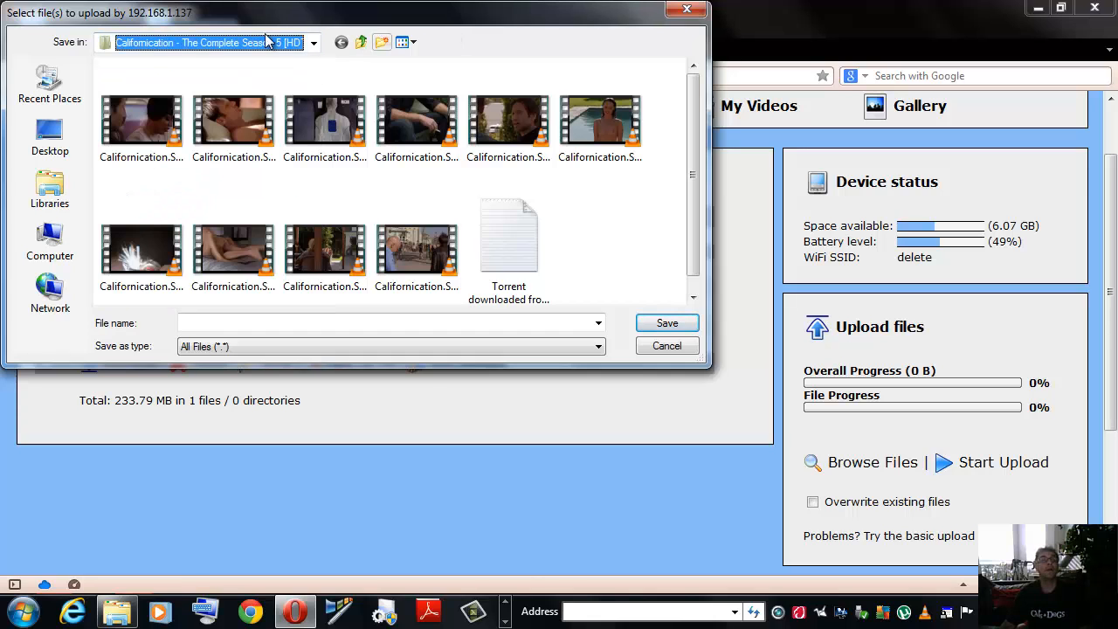
pyautogui.click(313, 42)
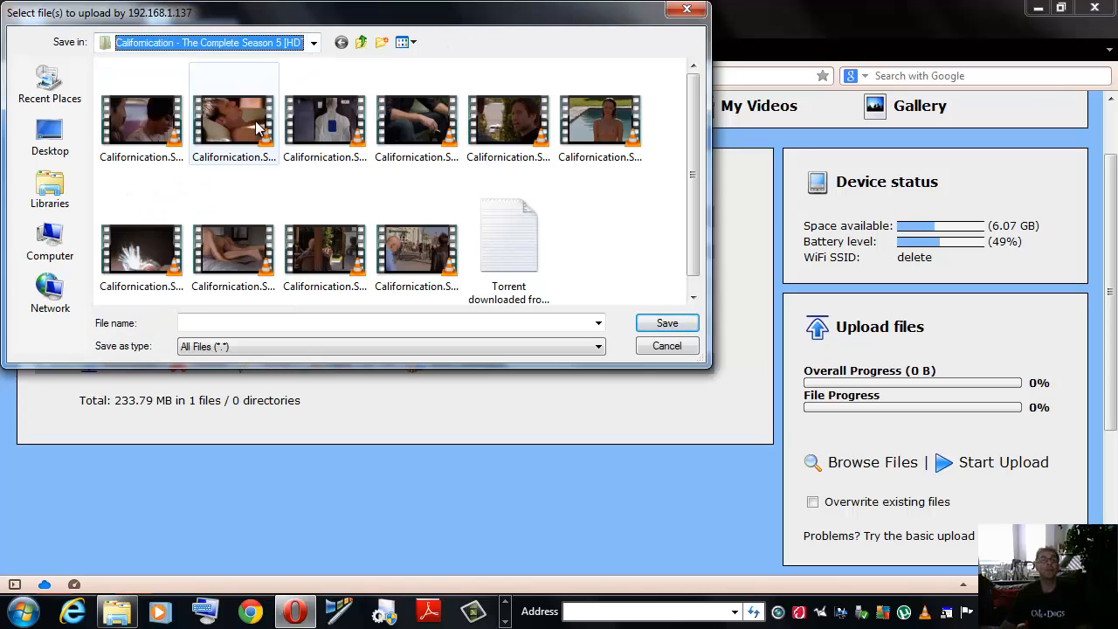
pyautogui.moveTo(233, 118)
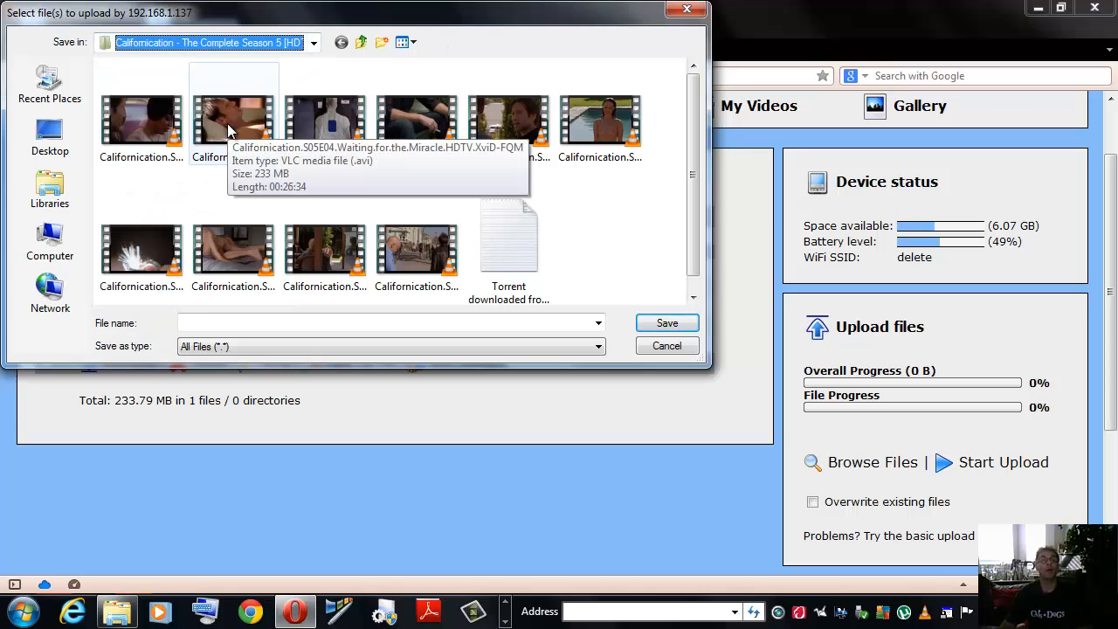
pyautogui.moveTo(226, 125)
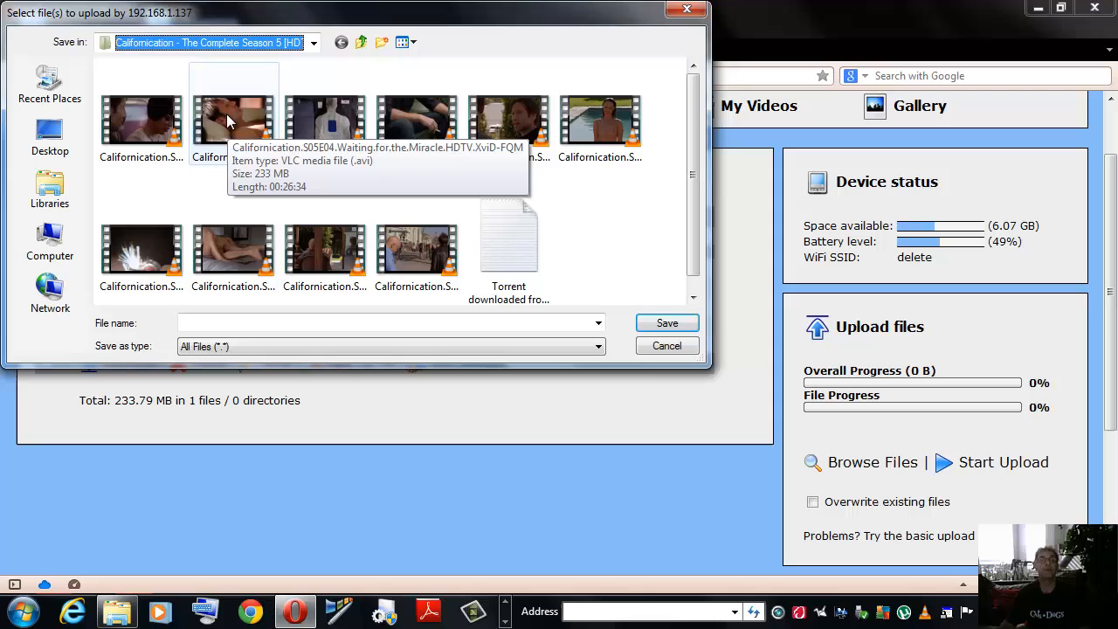
pyautogui.rightClick(232, 120)
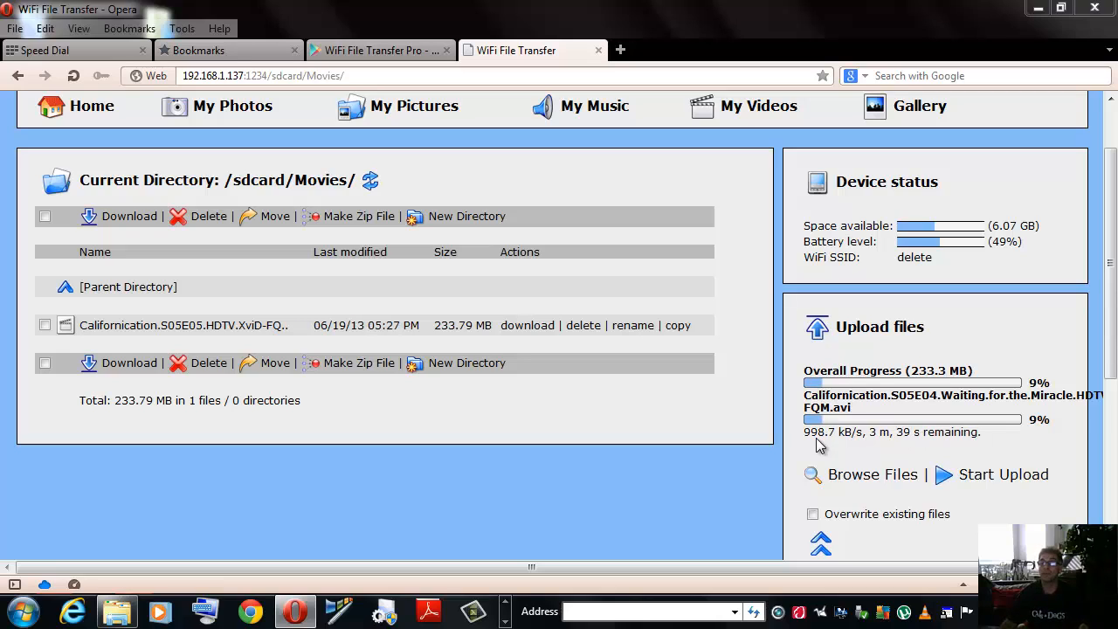
pyautogui.moveTo(751, 454)
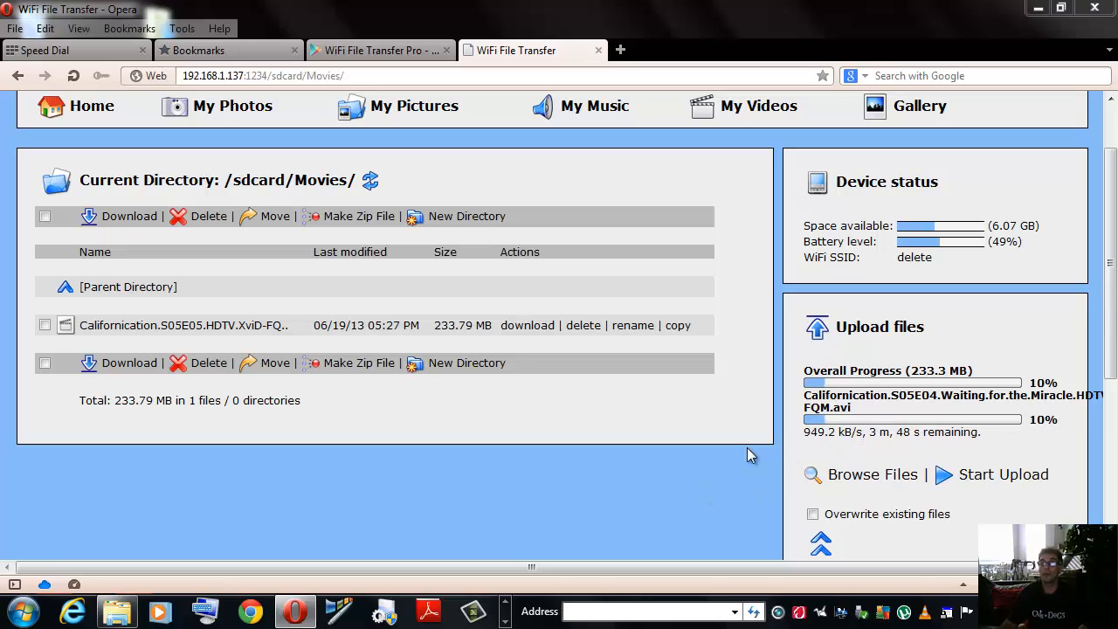